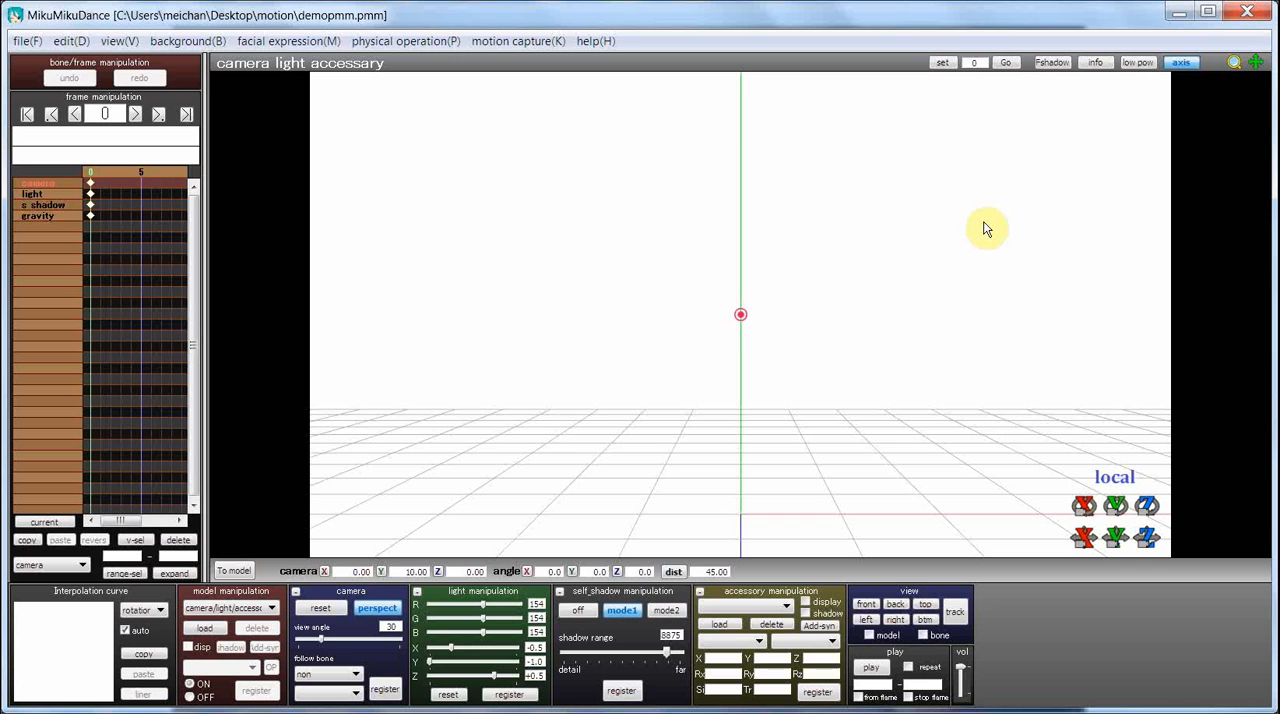
pyautogui.moveTo(979, 196)
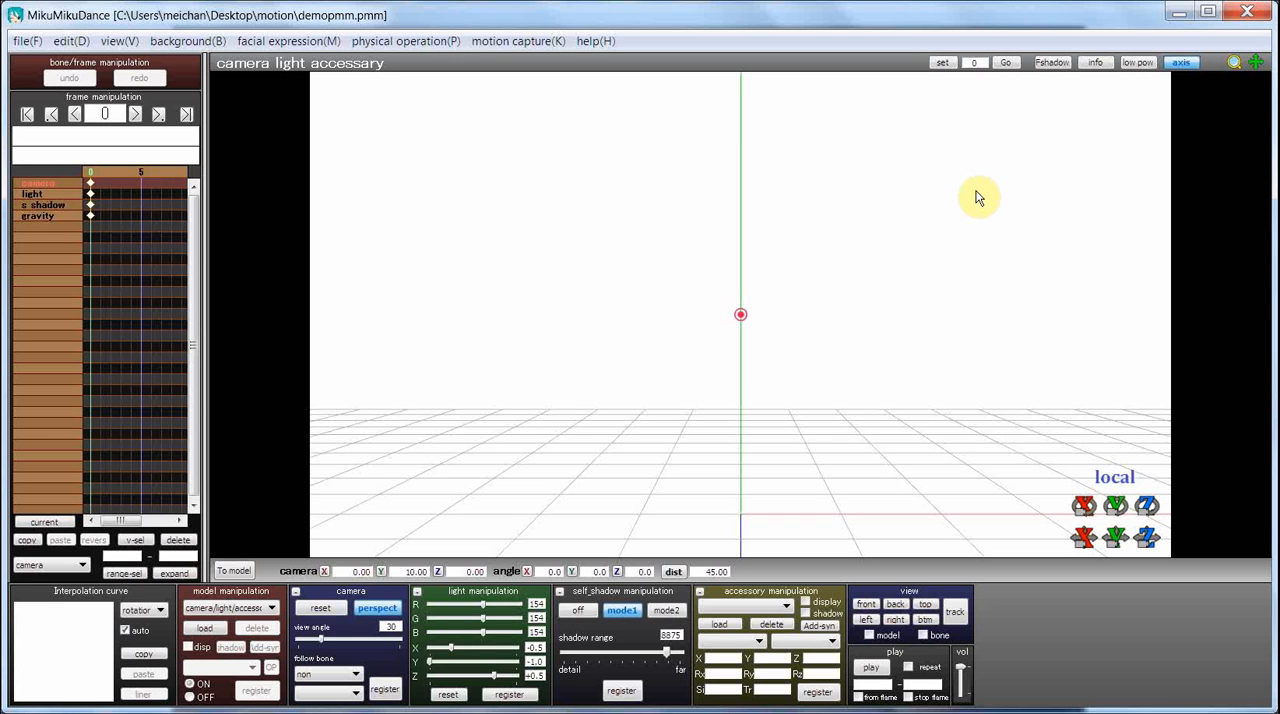
pyautogui.moveTo(555, 156)
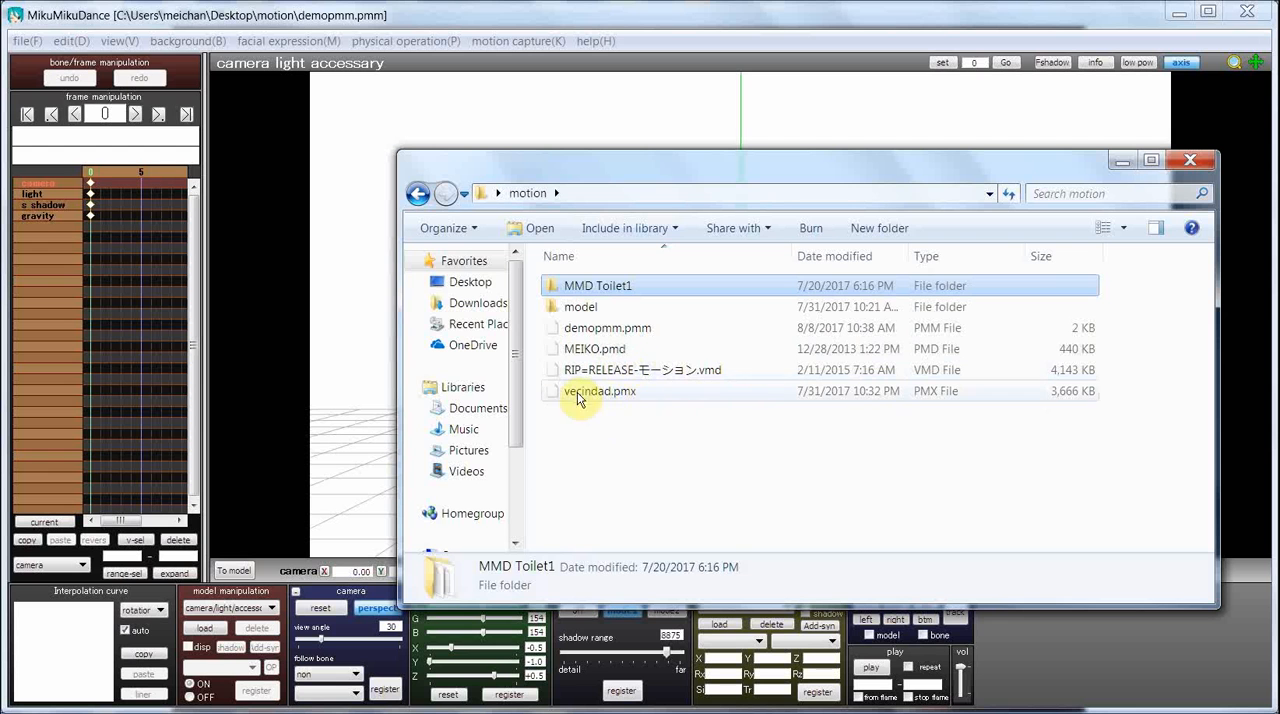
# Browse the files, selecting vecindad.pmx, the dance motion, MEIKO.pmd and demopmm.pmm, then return.
pyautogui.click(599, 391)
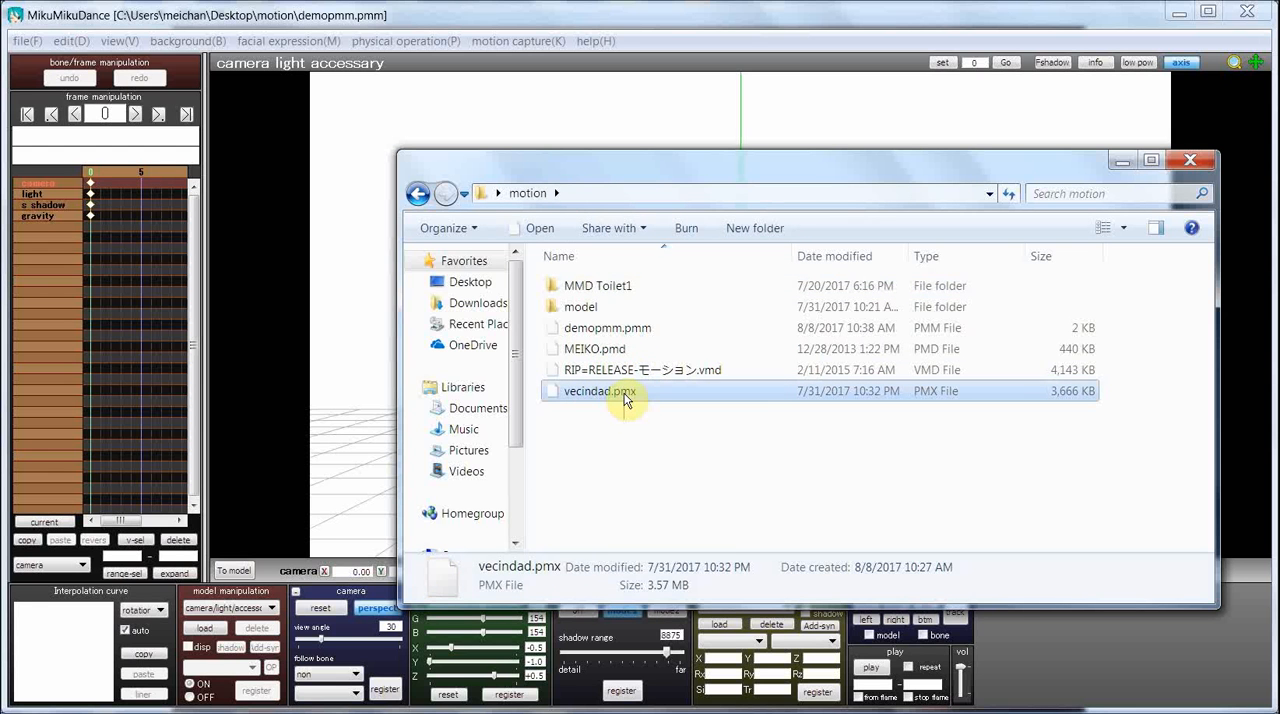
pyautogui.click(642, 369)
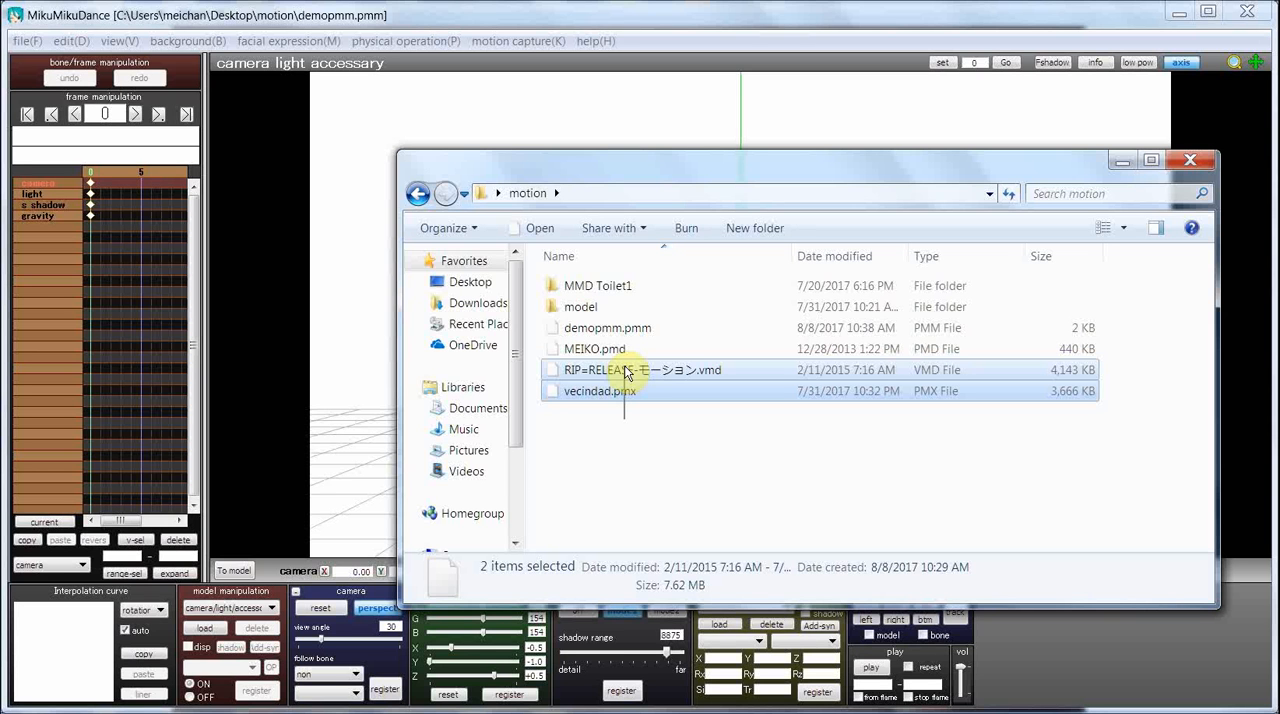
pyautogui.click(595, 348)
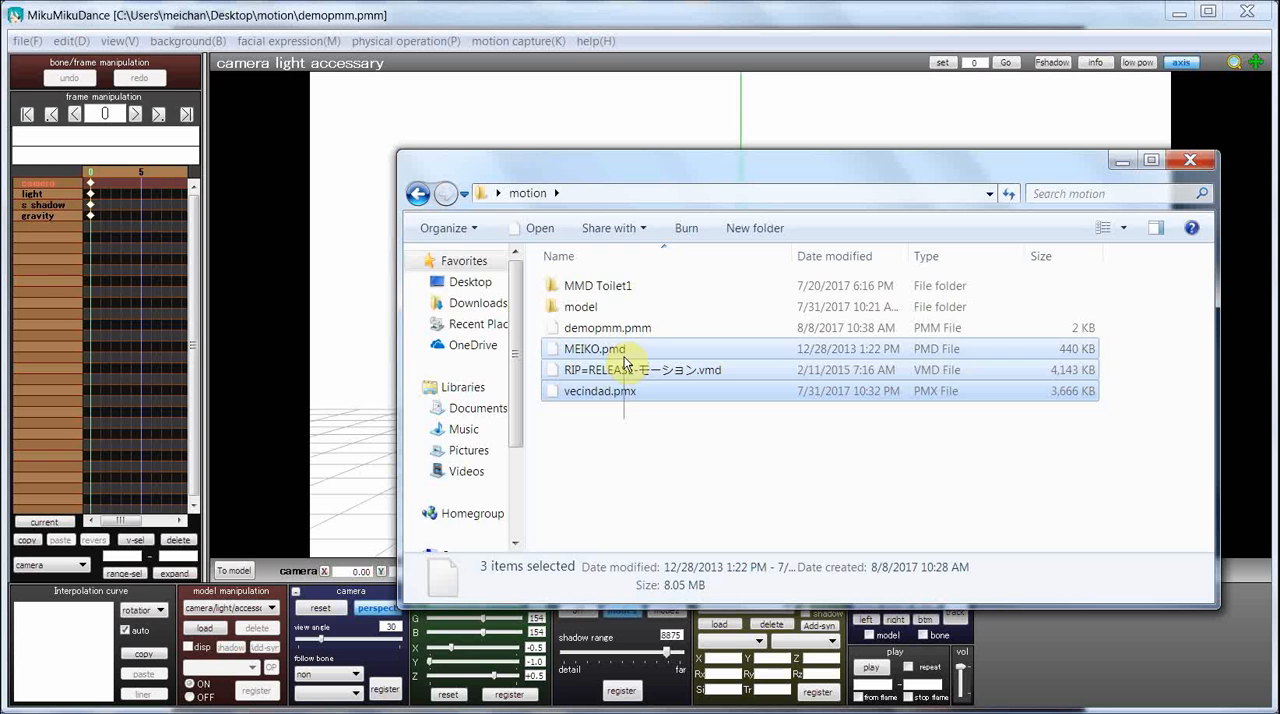
pyautogui.click(620, 425)
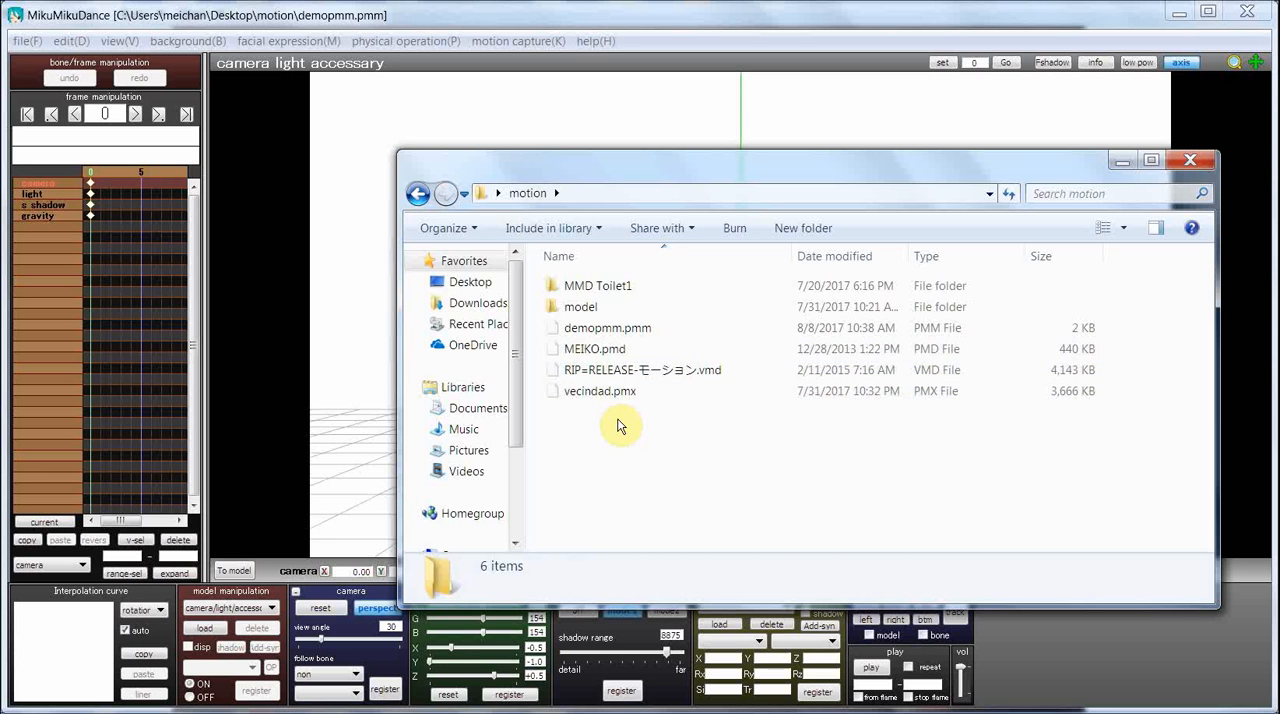
pyautogui.click(607, 328)
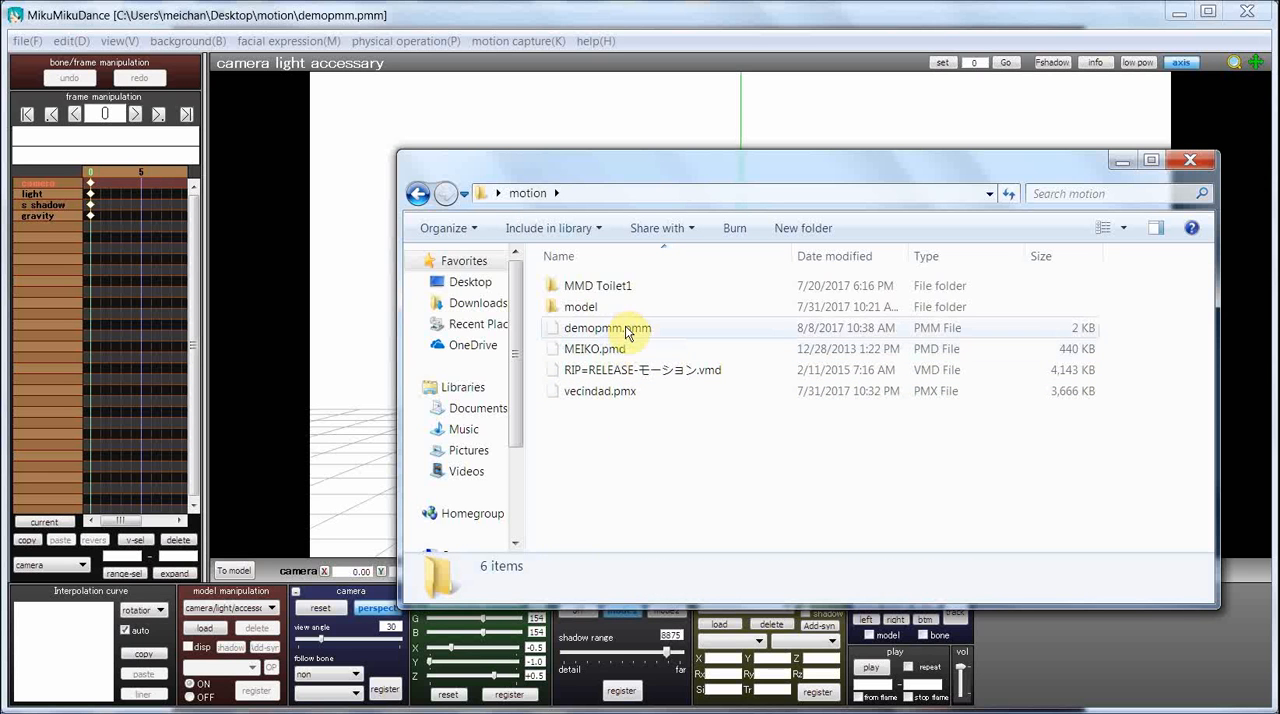
pyautogui.click(607, 327)
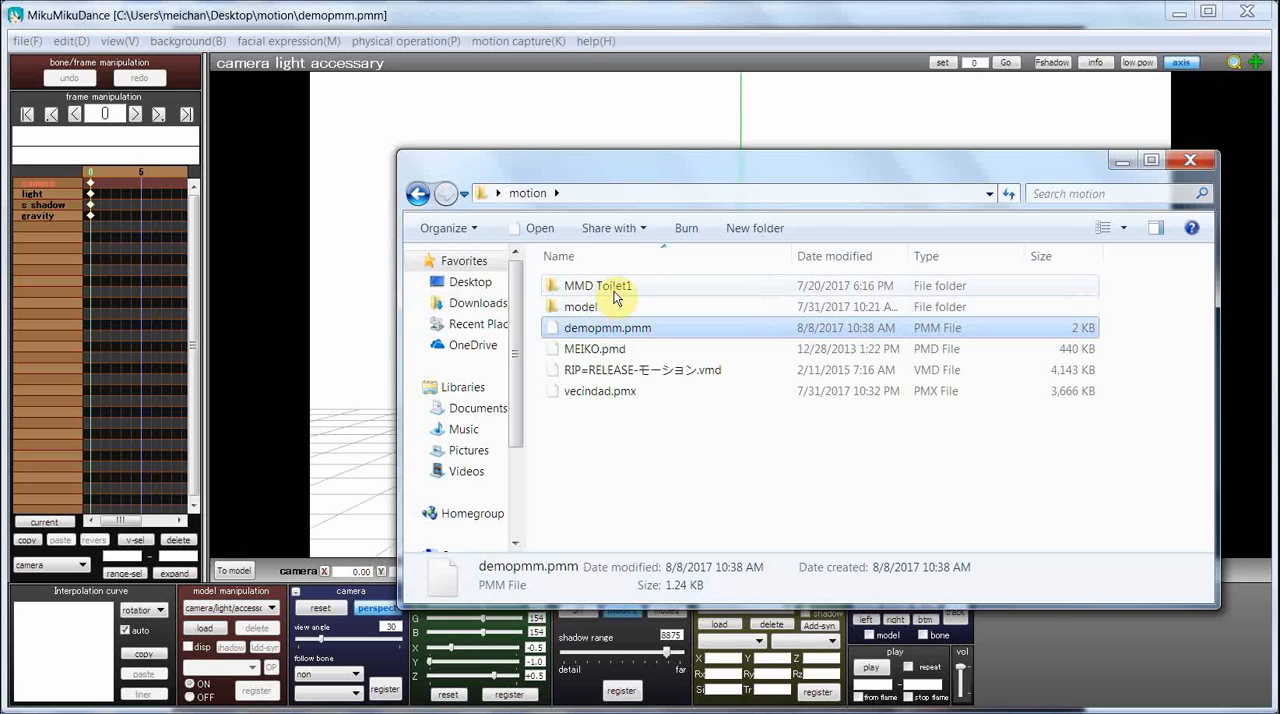
pyautogui.doubleClick(598, 285)
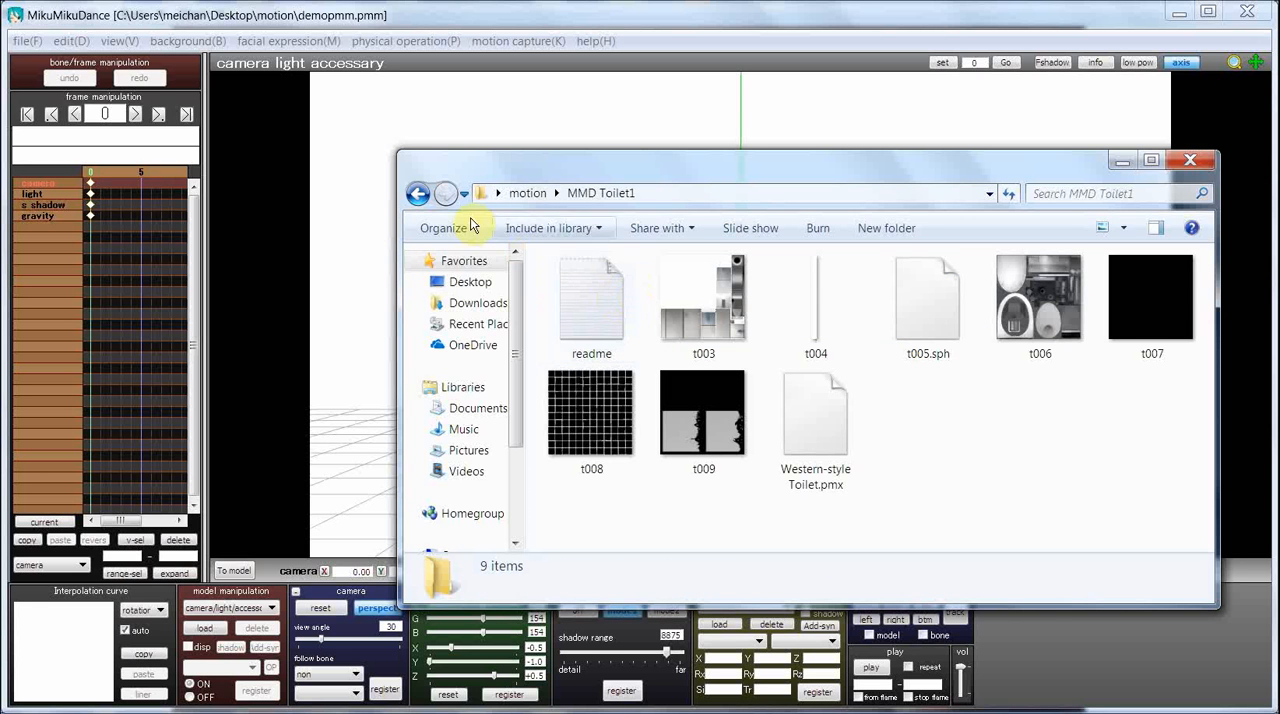
pyautogui.click(417, 193)
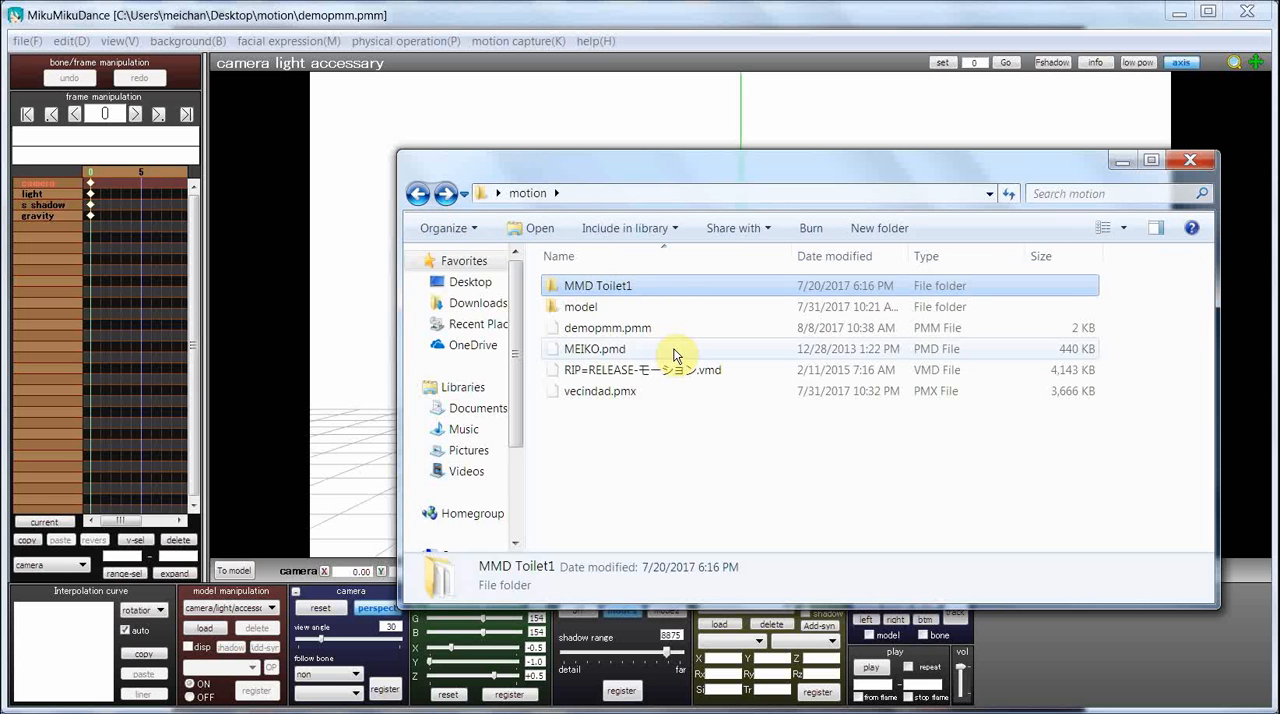
# Load MEIKO.pmd into the scene and apply the RIP=RELEASE dance motion to her.
pyautogui.click(594, 348)
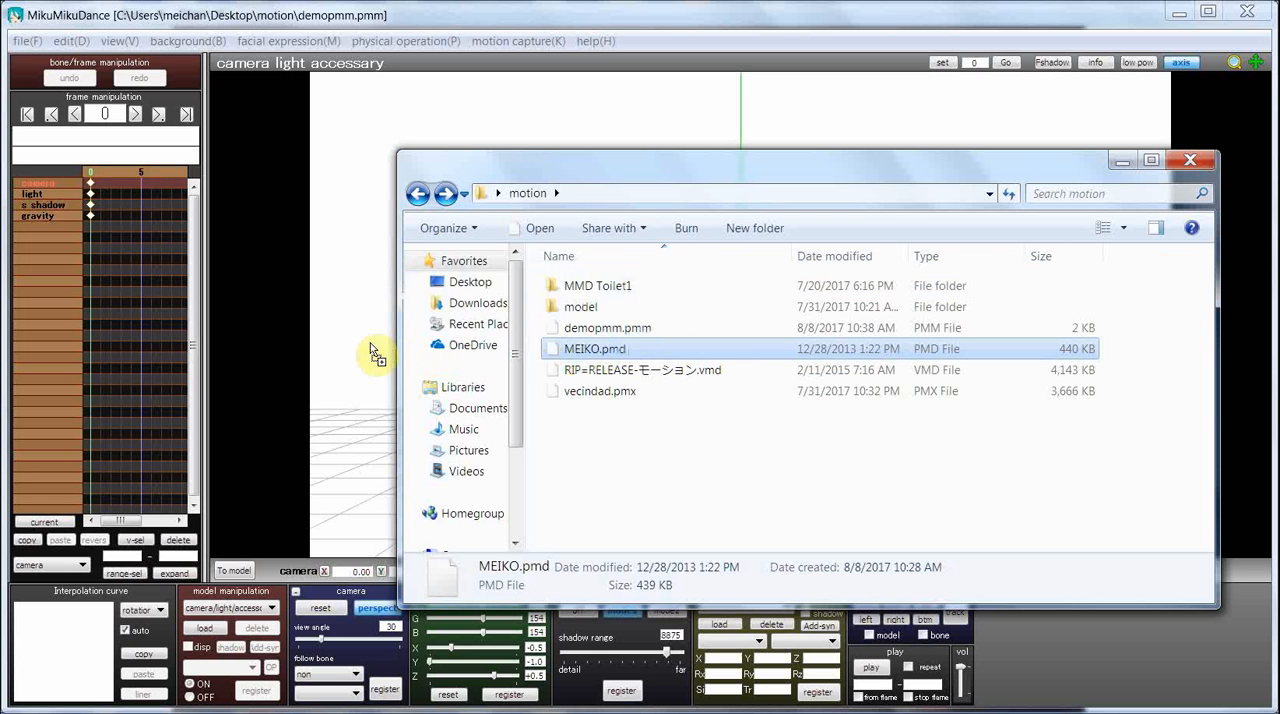
pyautogui.doubleClick(594, 348)
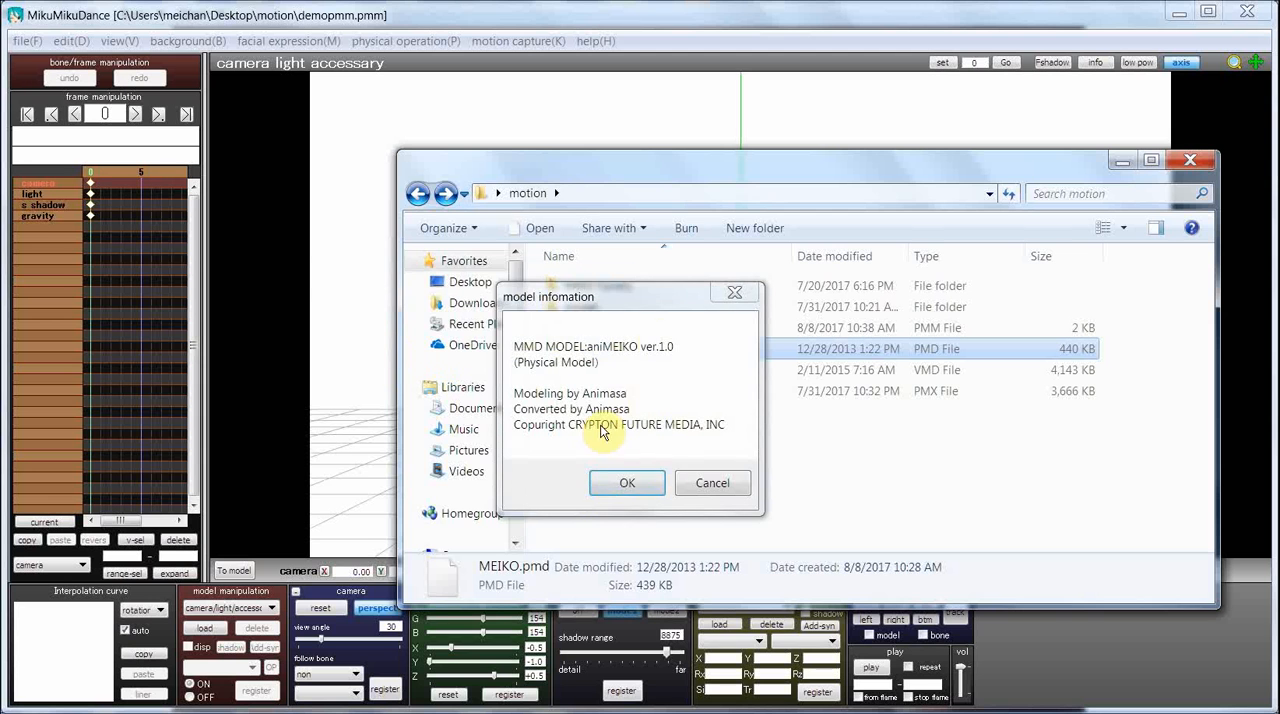
pyautogui.click(627, 482)
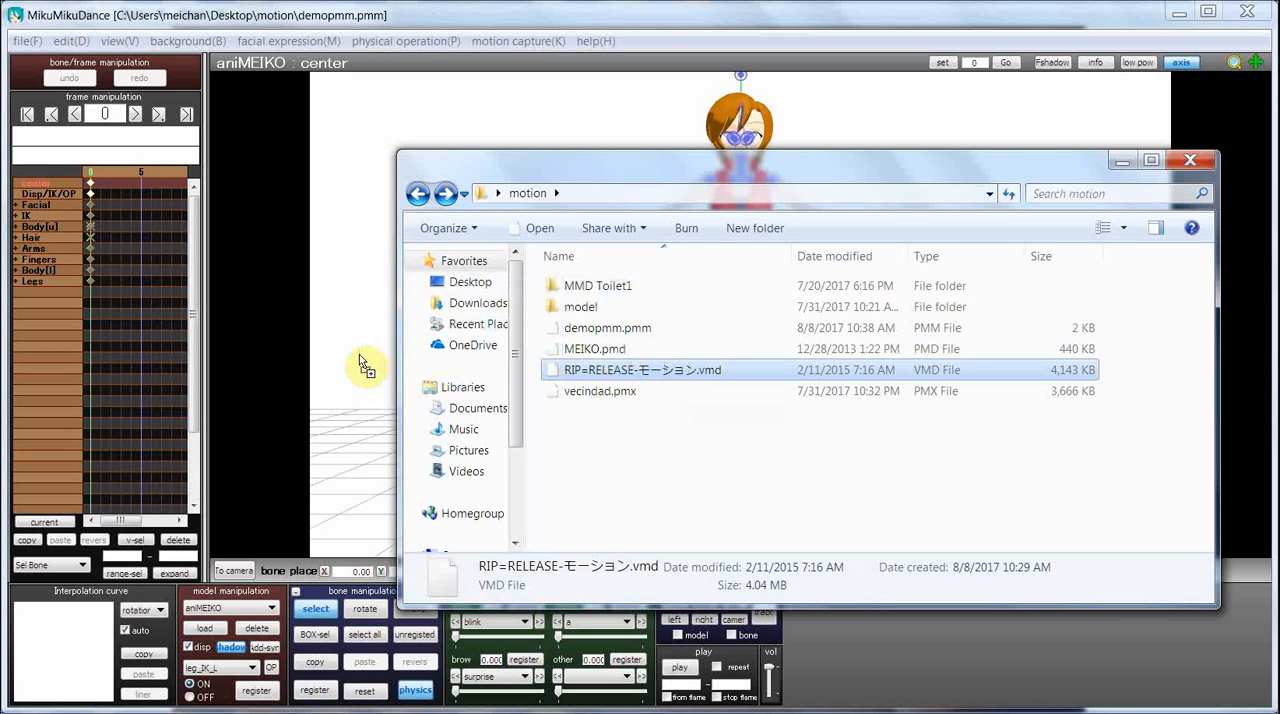
pyautogui.doubleClick(642, 369)
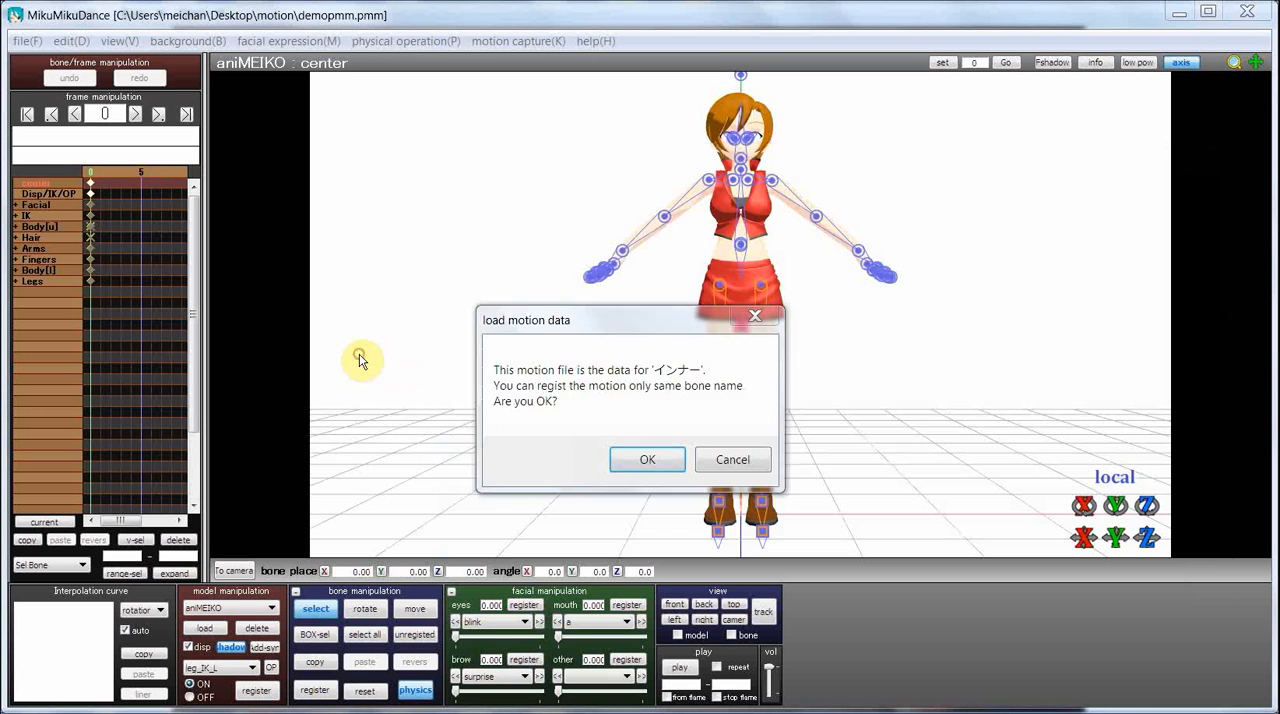
pyautogui.click(647, 459)
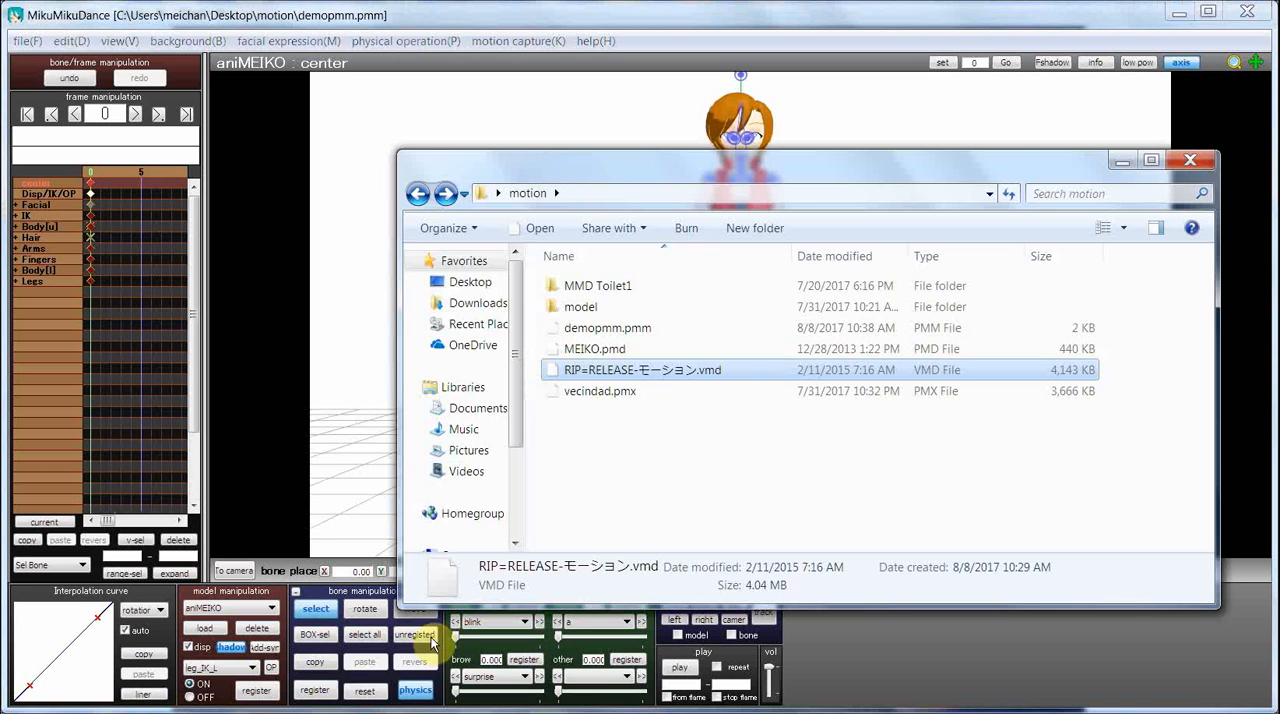
pyautogui.moveTo(663, 297)
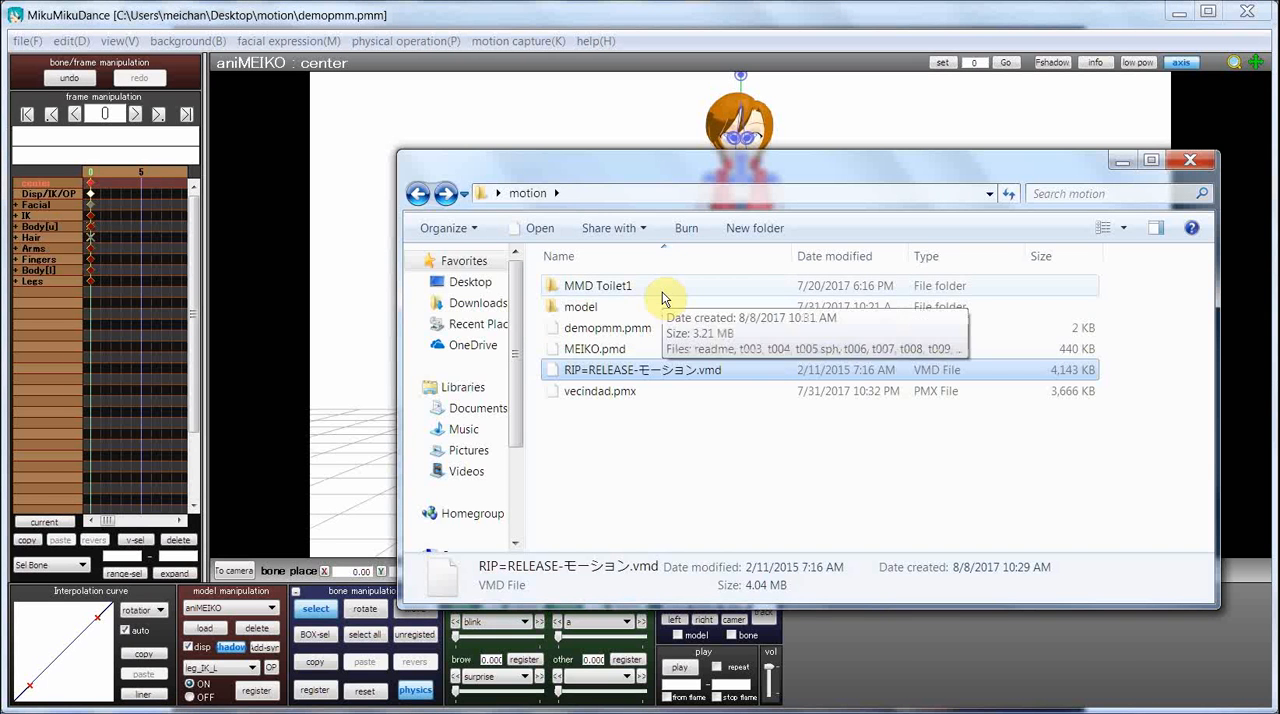
# Open the MMD Toilet1 folder and load Western-style Toilet.pmx as the stage.
pyautogui.doubleClick(598, 285)
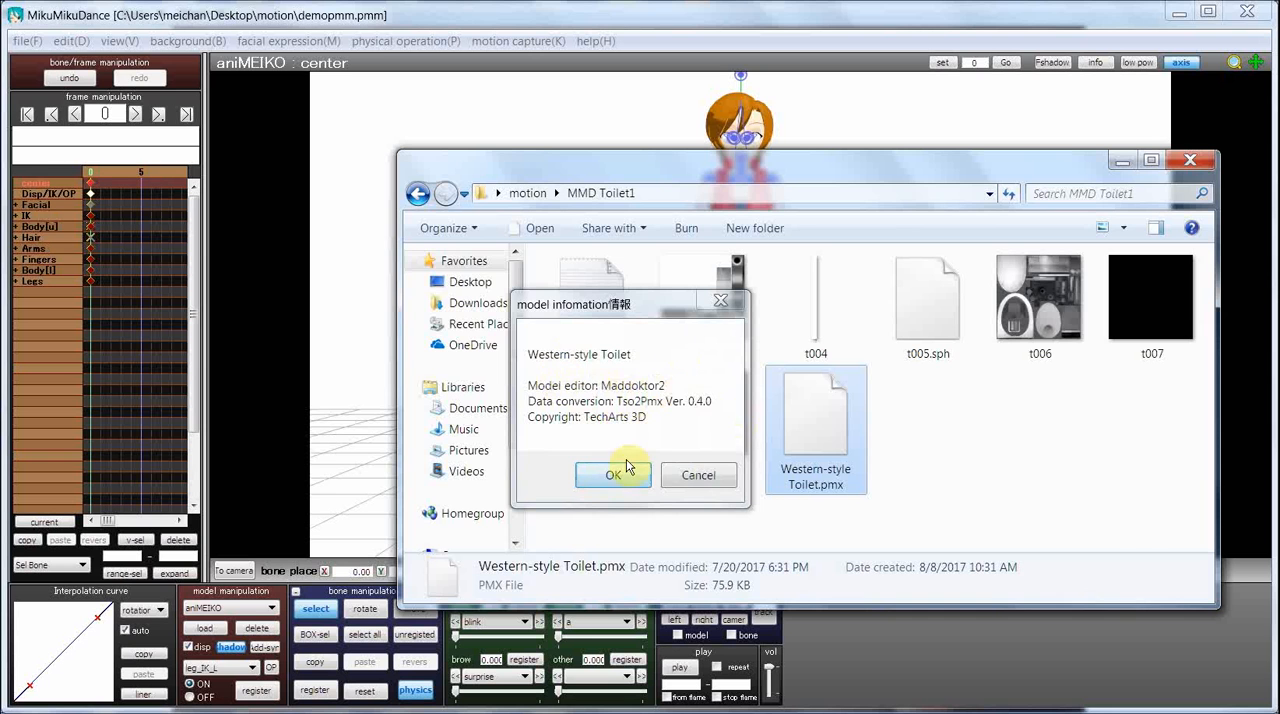
pyautogui.click(614, 474)
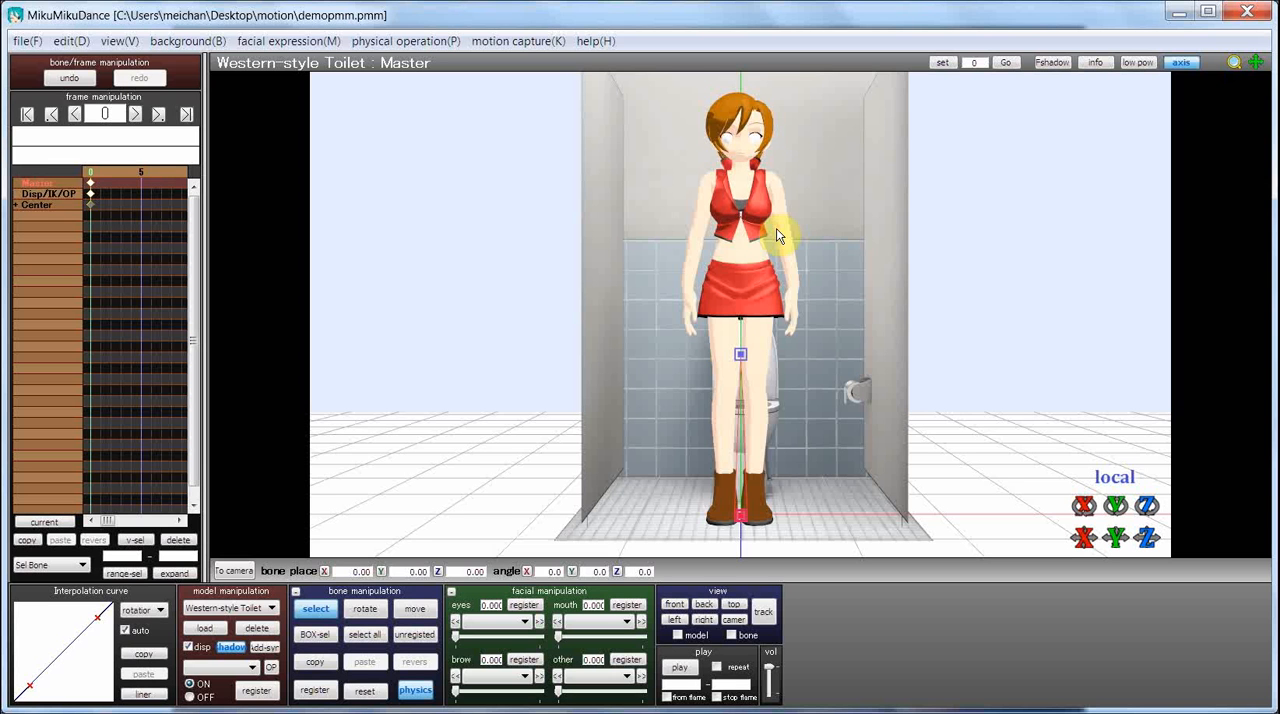
pyautogui.moveTo(485, 405)
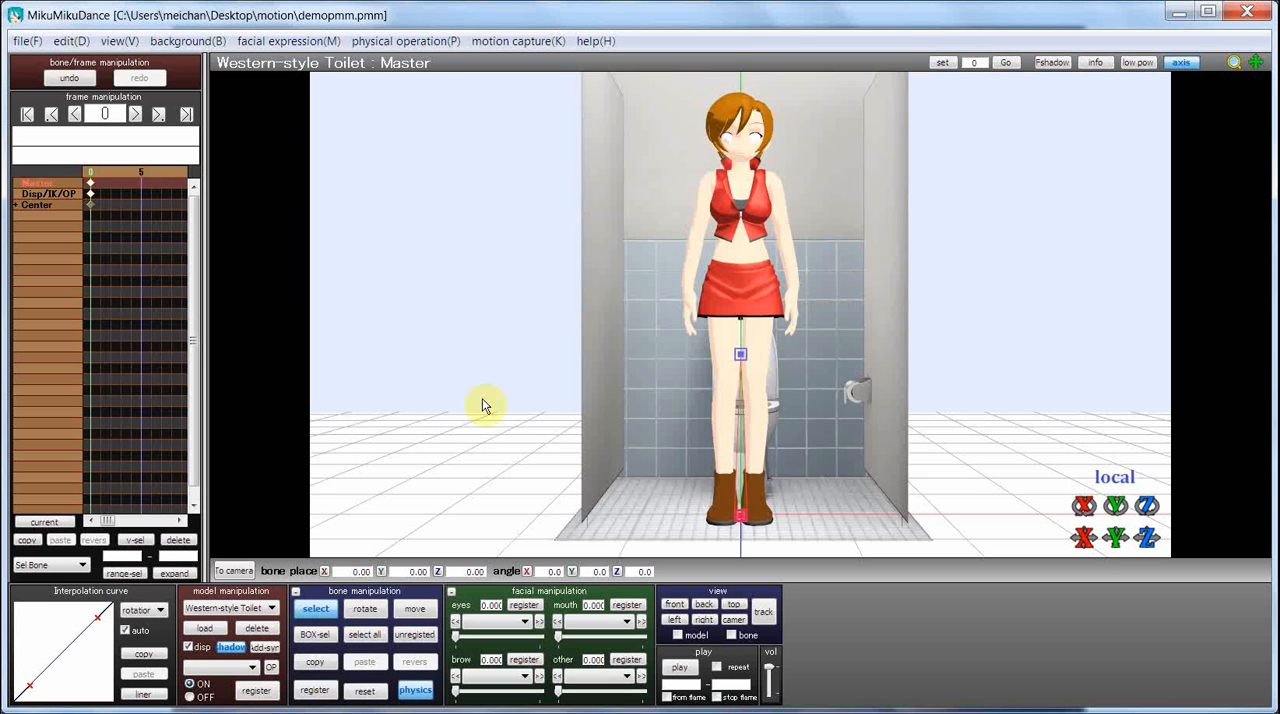
pyautogui.moveTo(570, 658)
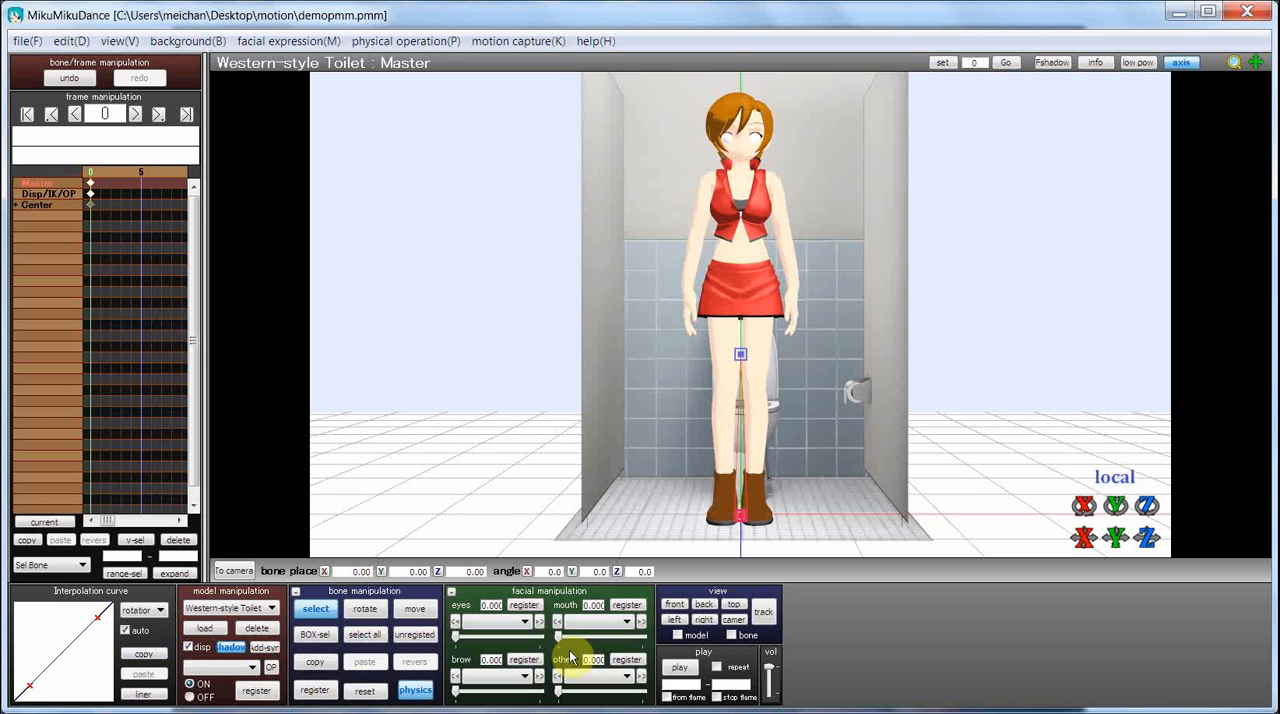
pyautogui.moveTo(157, 150)
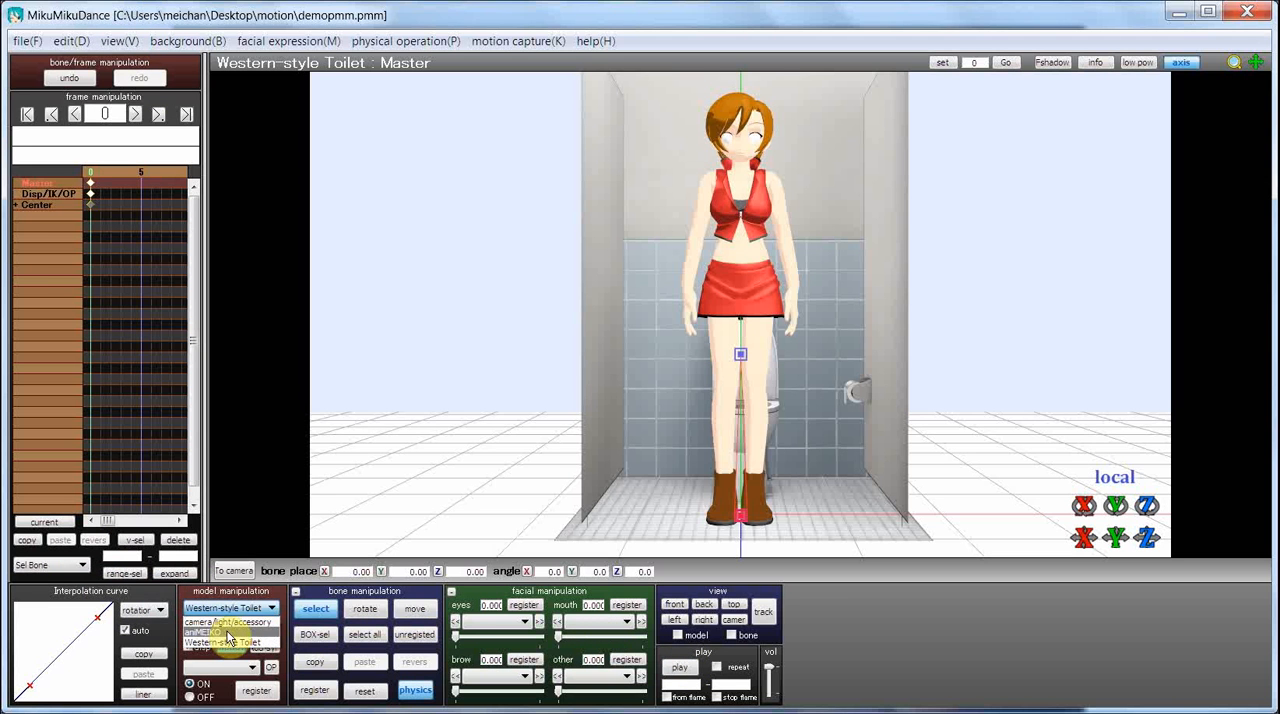
pyautogui.click(228, 621)
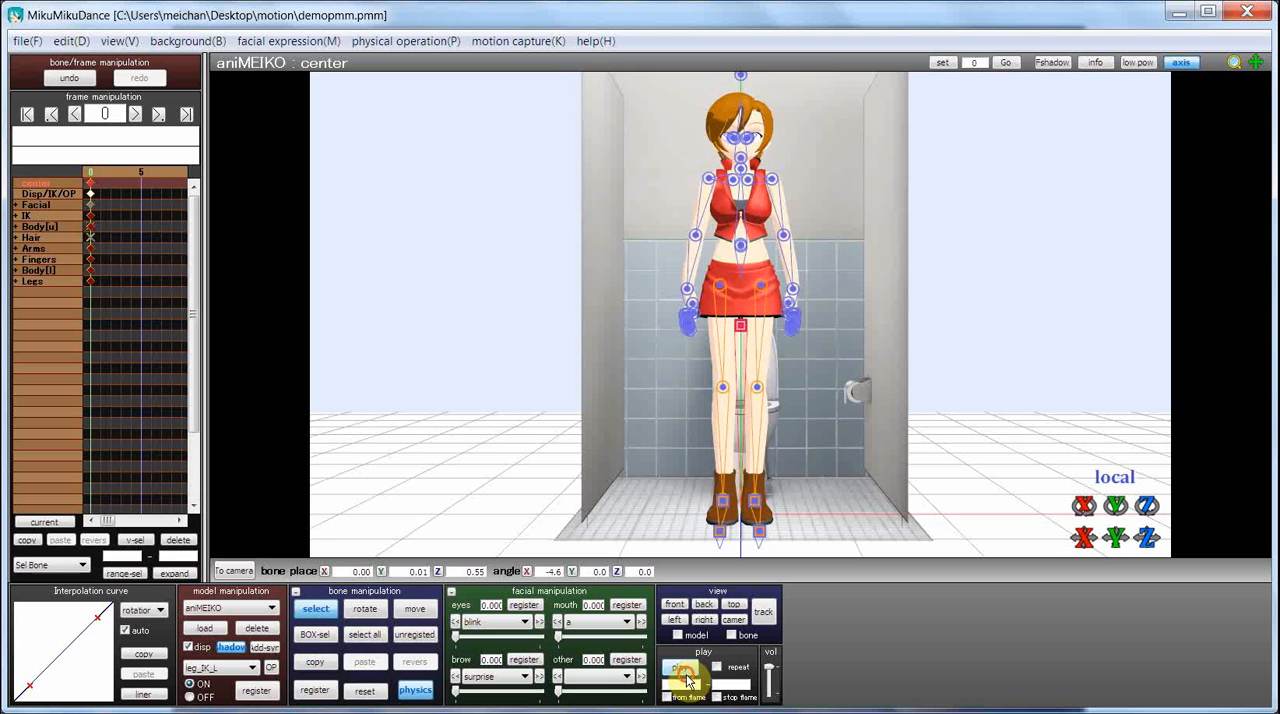
# Play MEIKO's dance inside the toilet stall from the first frame.
pyautogui.click(680, 667)
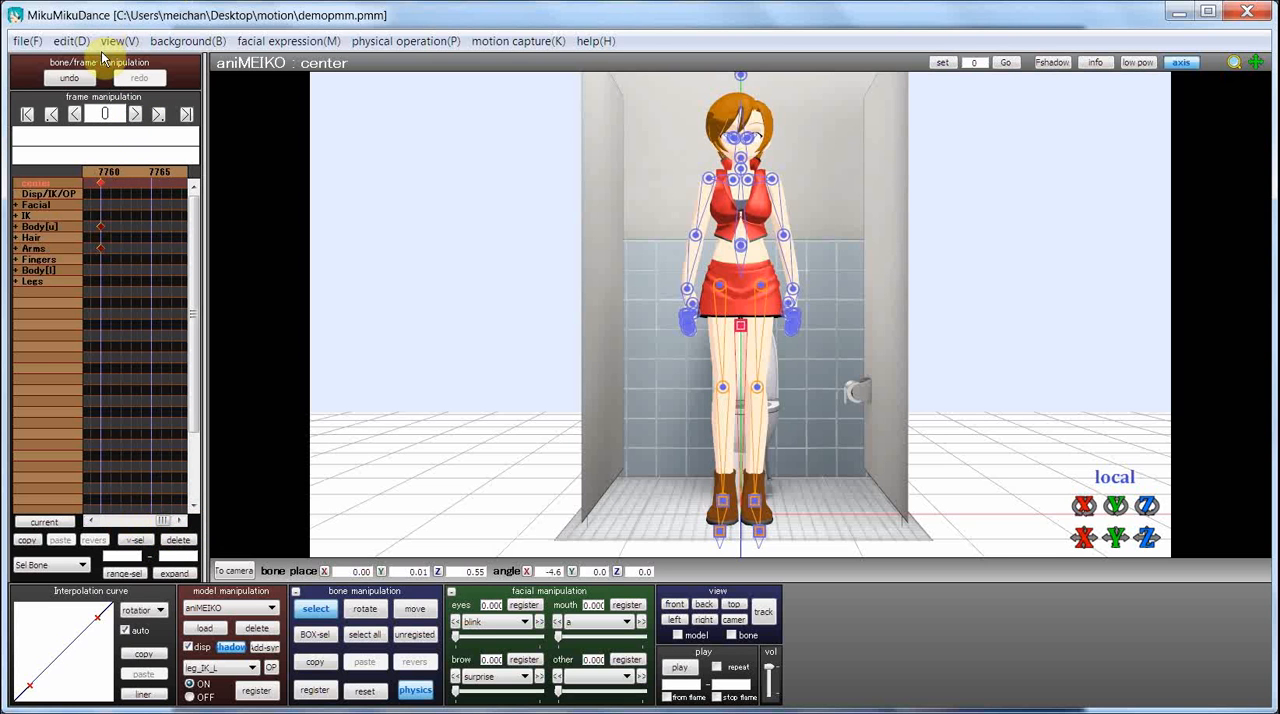
# After playback reaches around frame 7760, open the File menu.
pyautogui.click(25, 41)
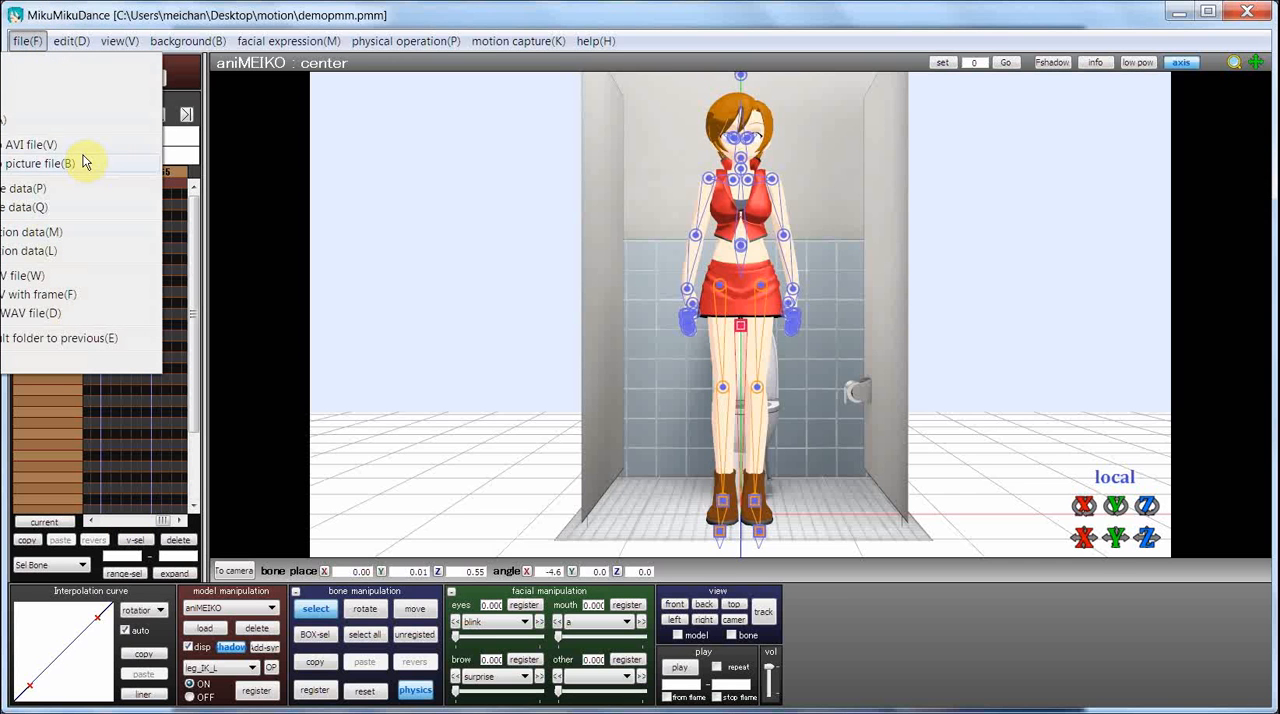
pyautogui.moveTo(100, 150)
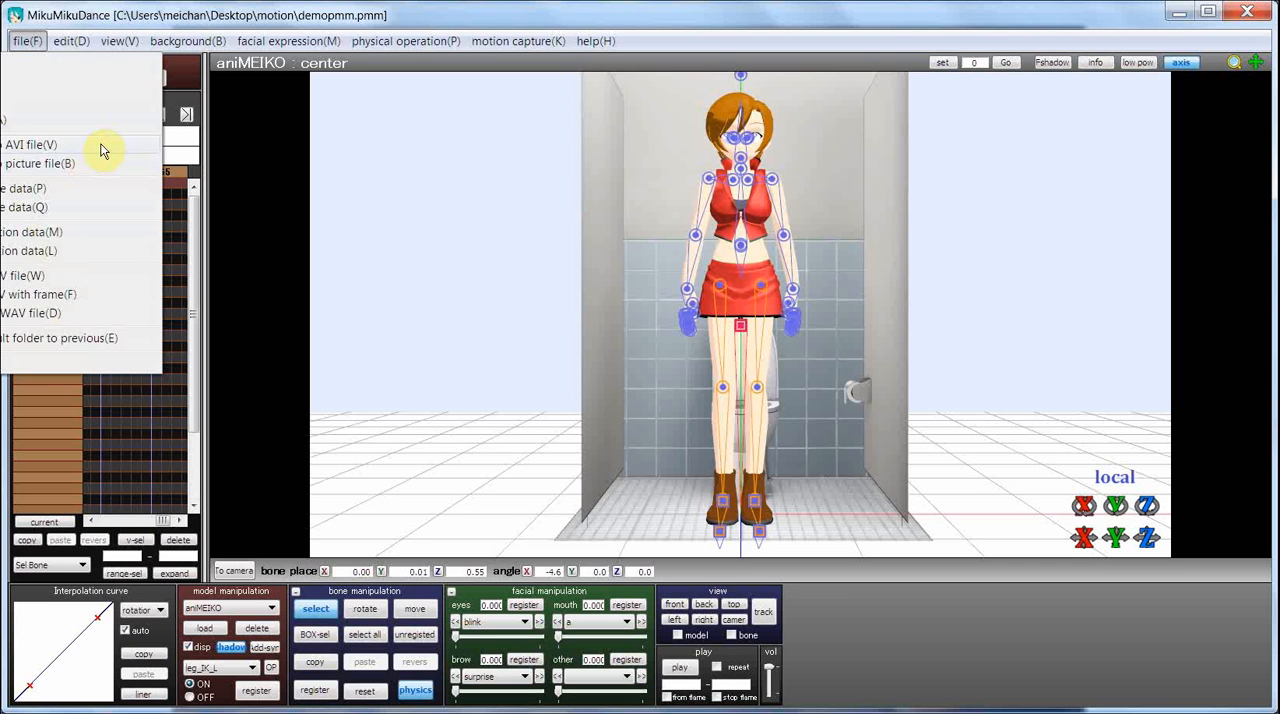
# Export the scene as an AVI file named meikointoilet.
pyautogui.click(30, 144)
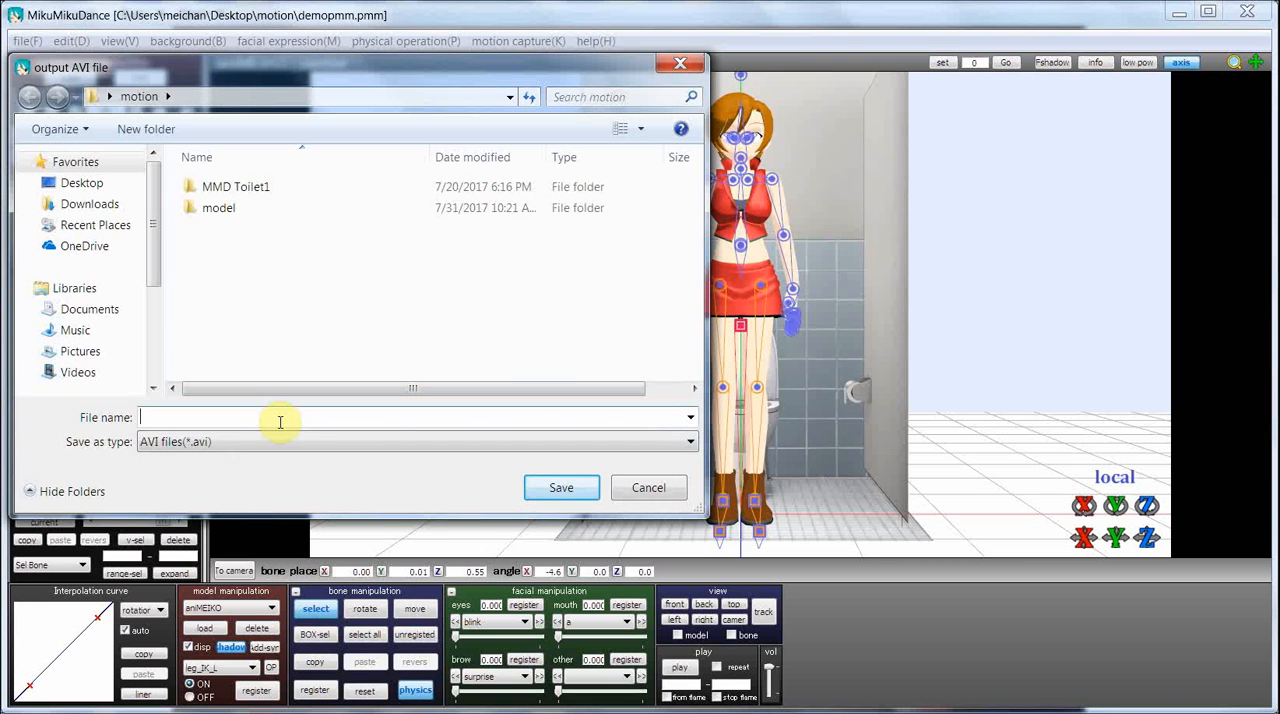
pyautogui.write('meikointoilet')
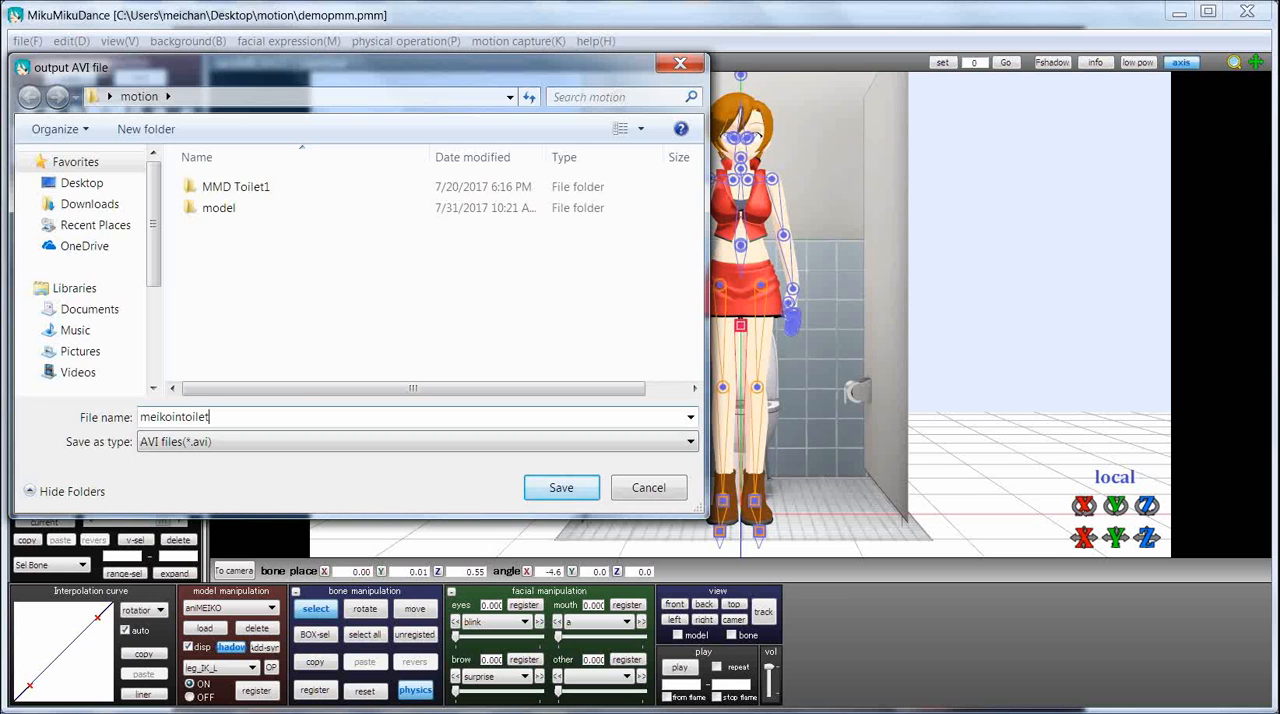
pyautogui.click(561, 487)
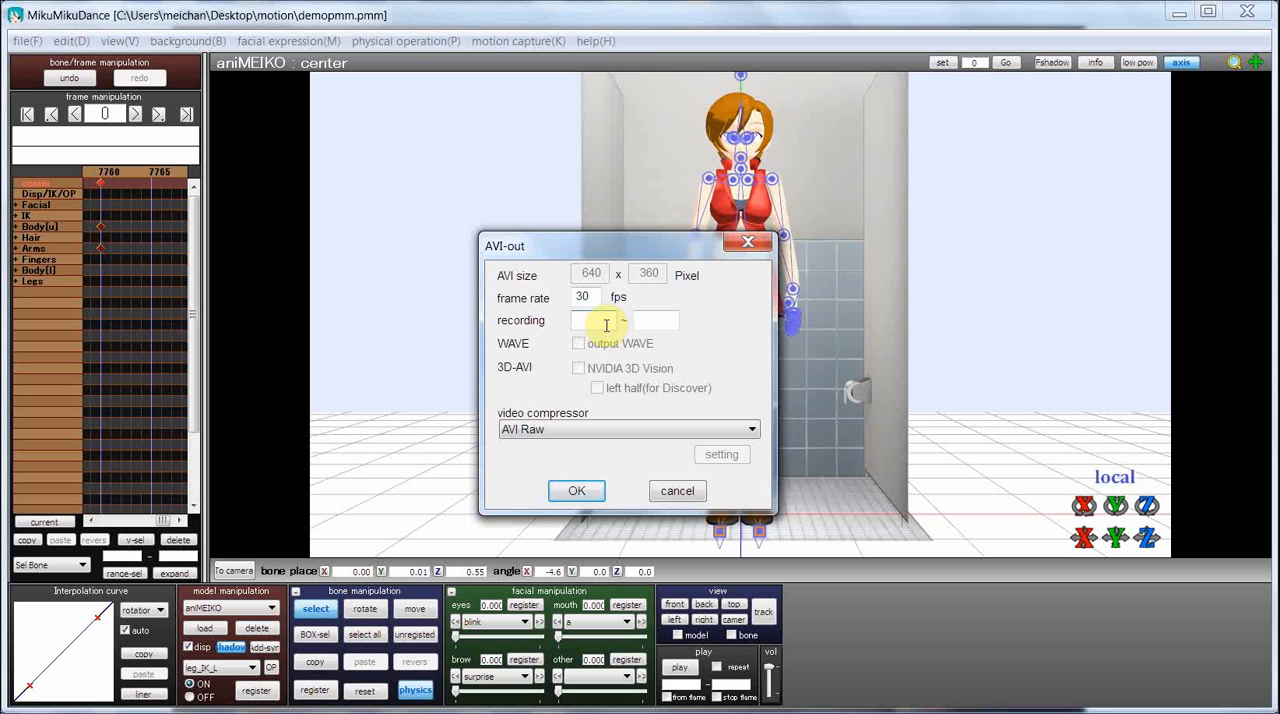
# Set the AVI recording range to frames 0 through 7700 and confirm the export settings.
pyautogui.click(620, 320)
pyautogui.write('0')
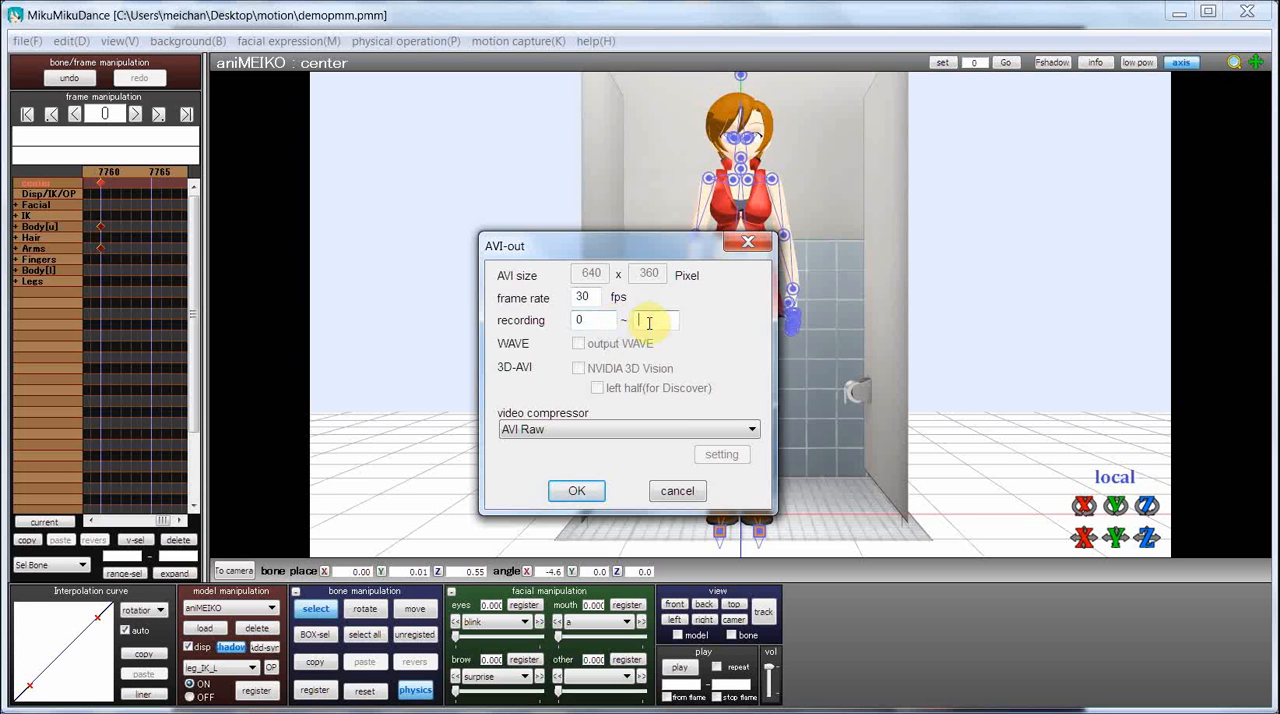
pyautogui.write('7700')
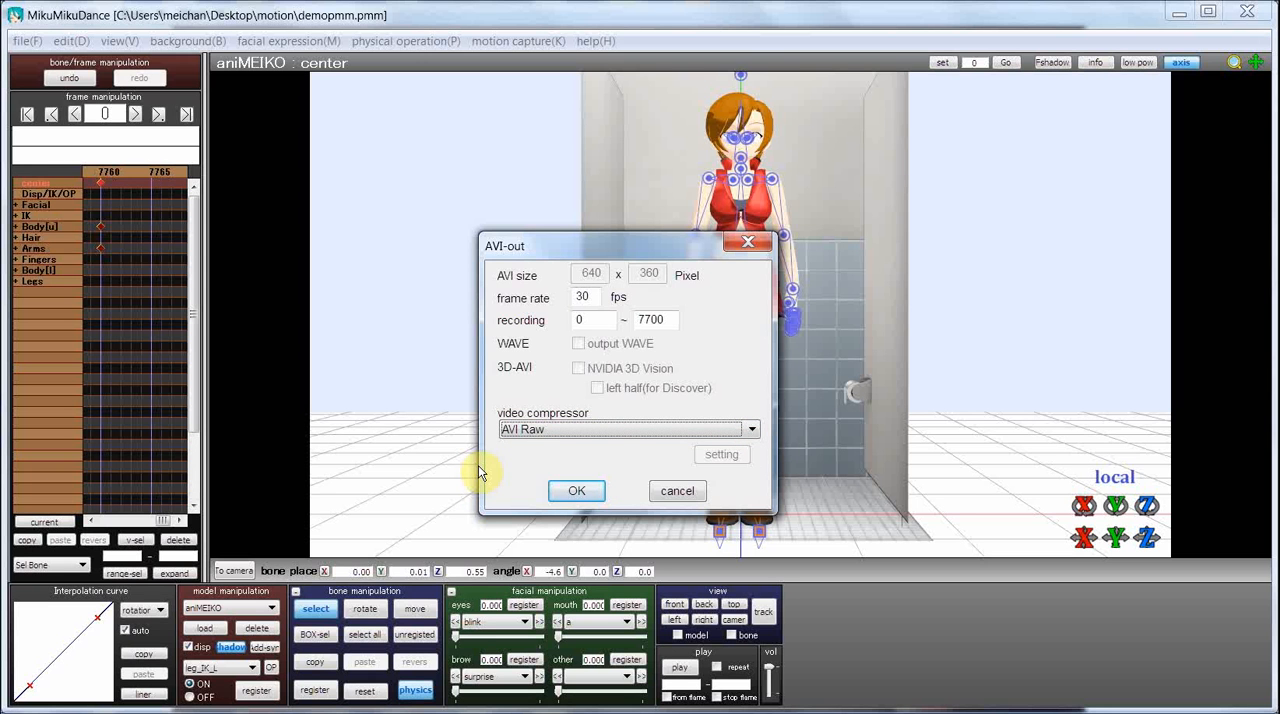
pyautogui.click(677, 490)
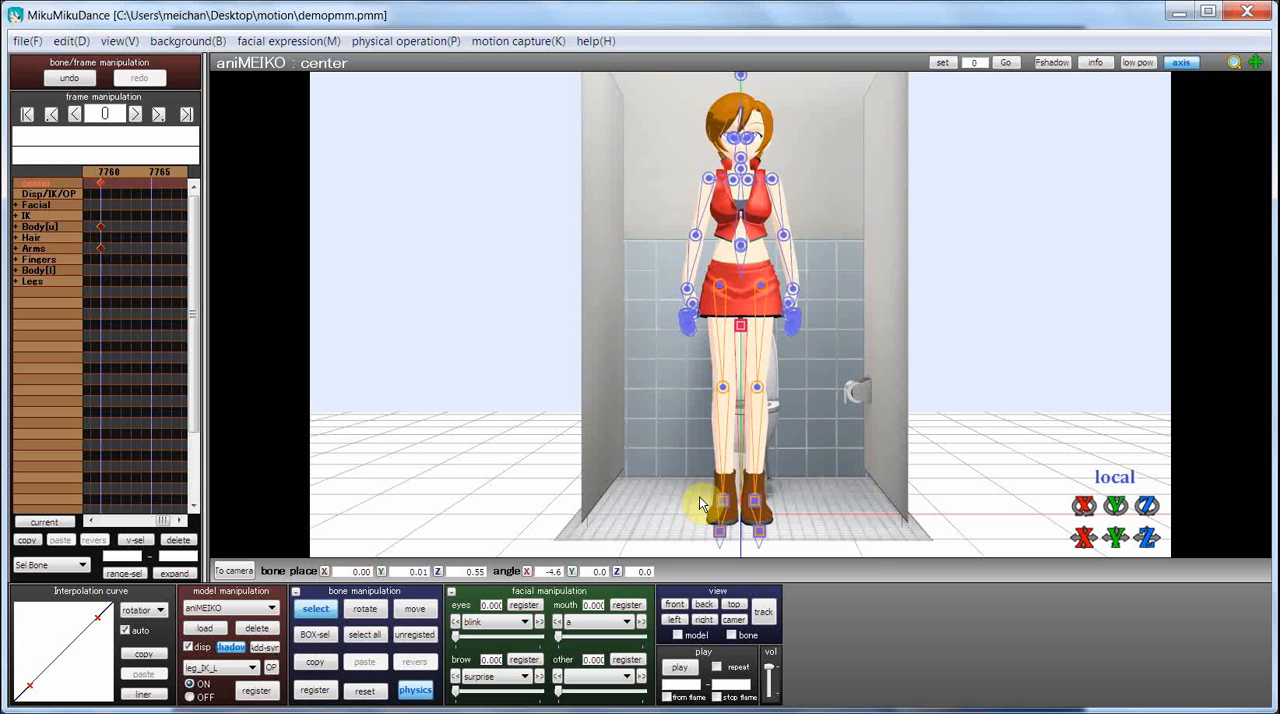
pyautogui.moveTo(890, 470)
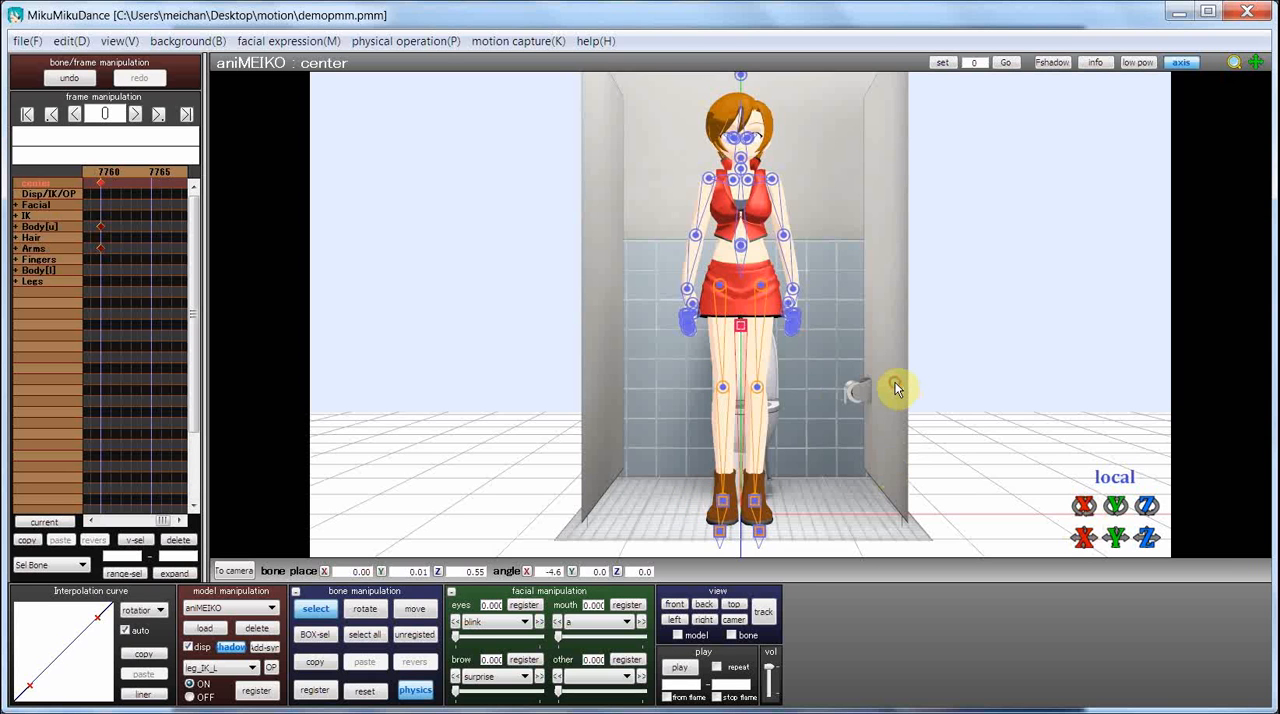
pyautogui.moveTo(1068, 548)
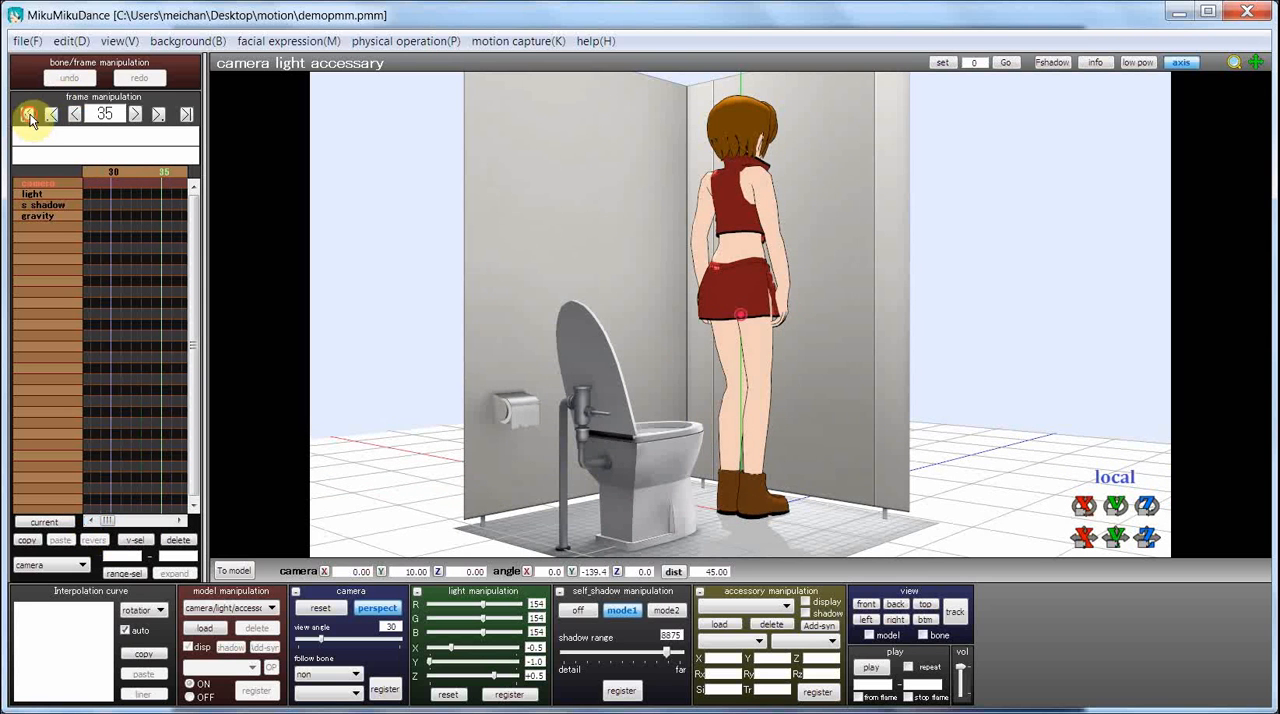
# Jump to frame 0, play the side-camera swing, then stop playback.
pyautogui.click(27, 113)
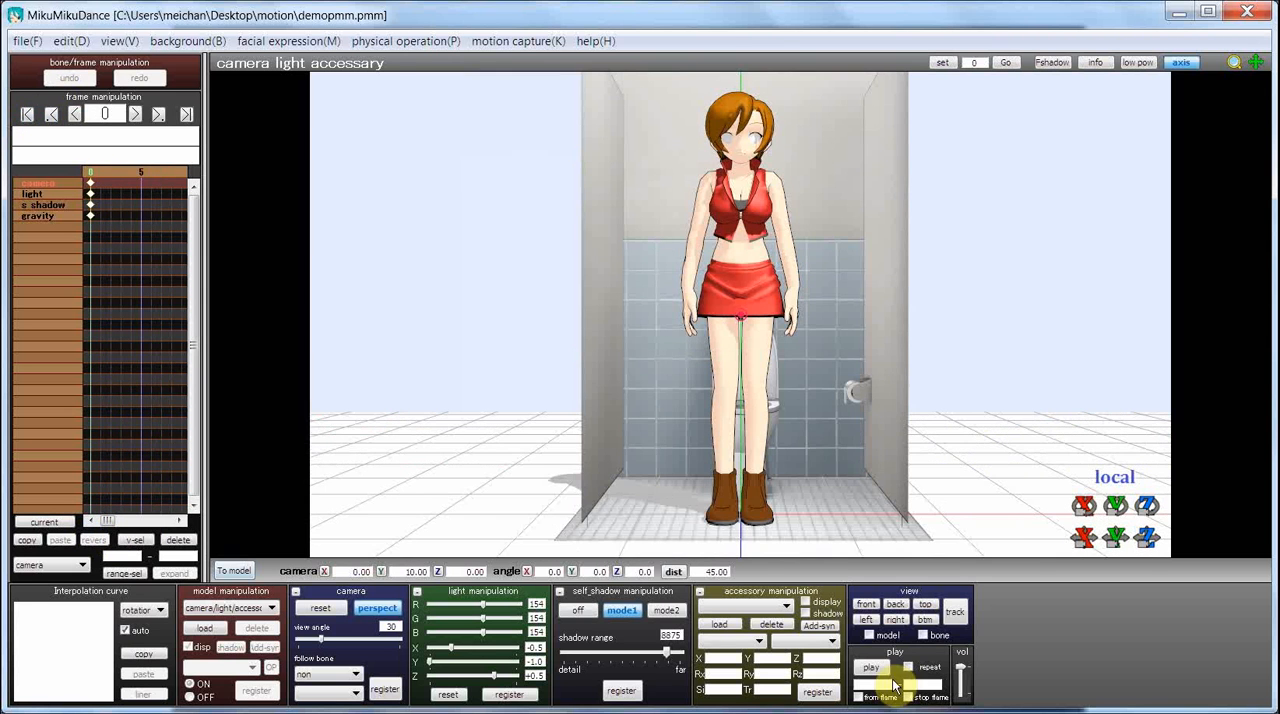
pyautogui.click(871, 667)
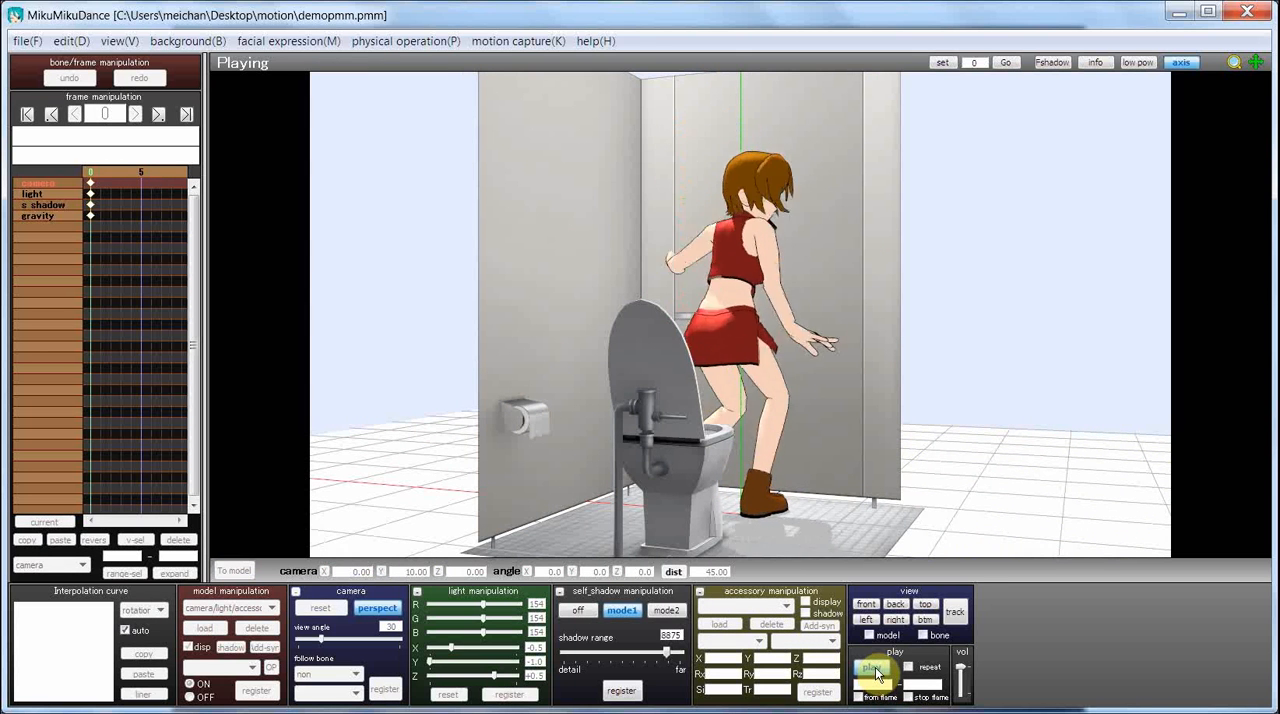
pyautogui.click(872, 668)
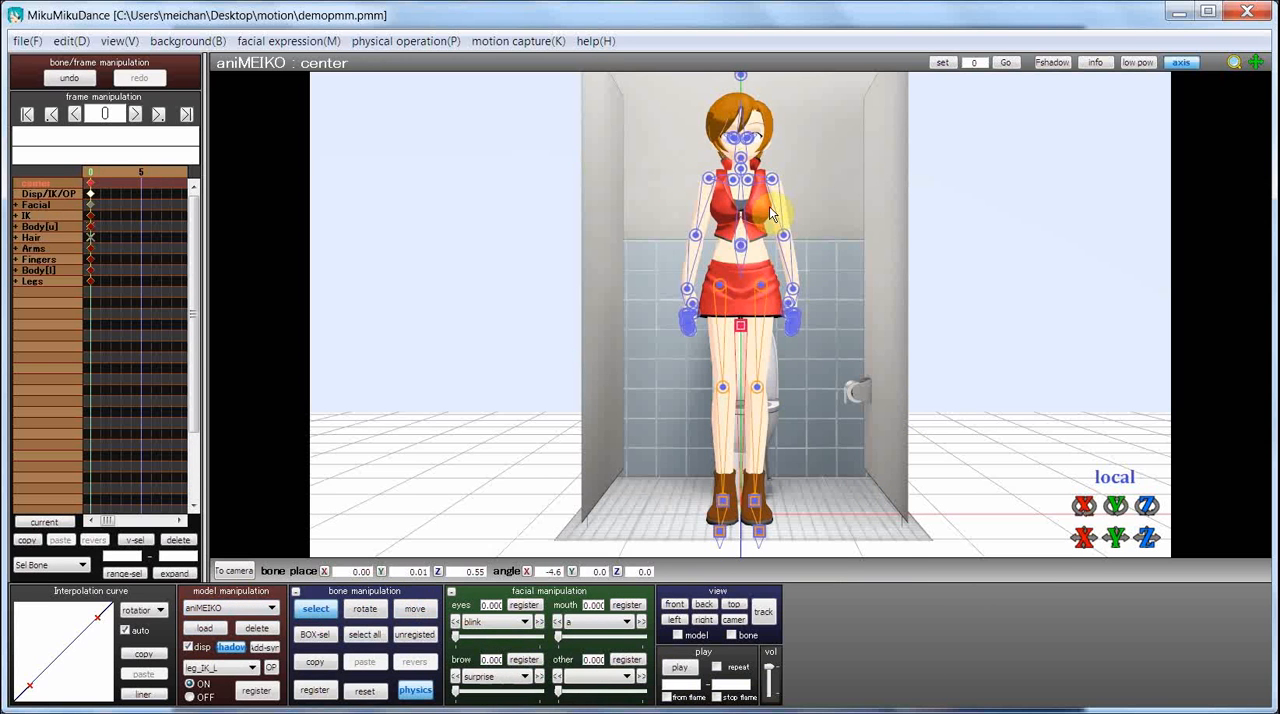
# Move the timeline to frame 5.
pyautogui.click(782, 234)
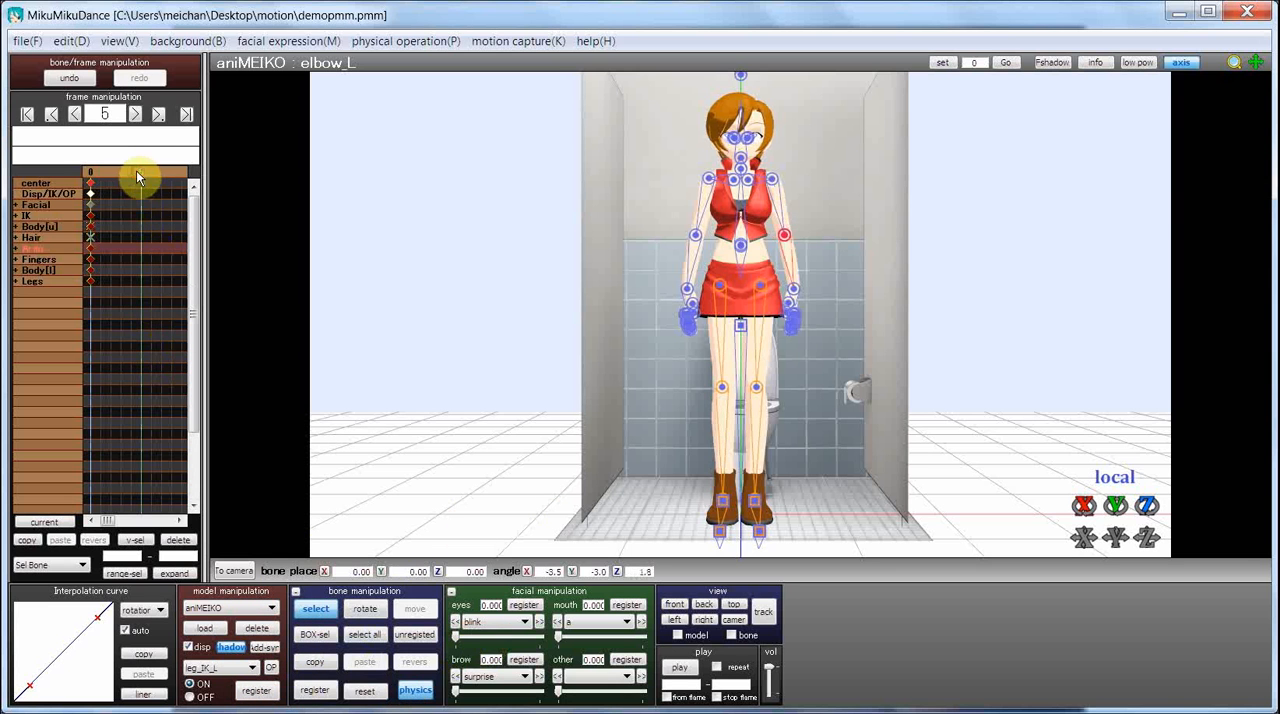
pyautogui.moveTo(308, 393)
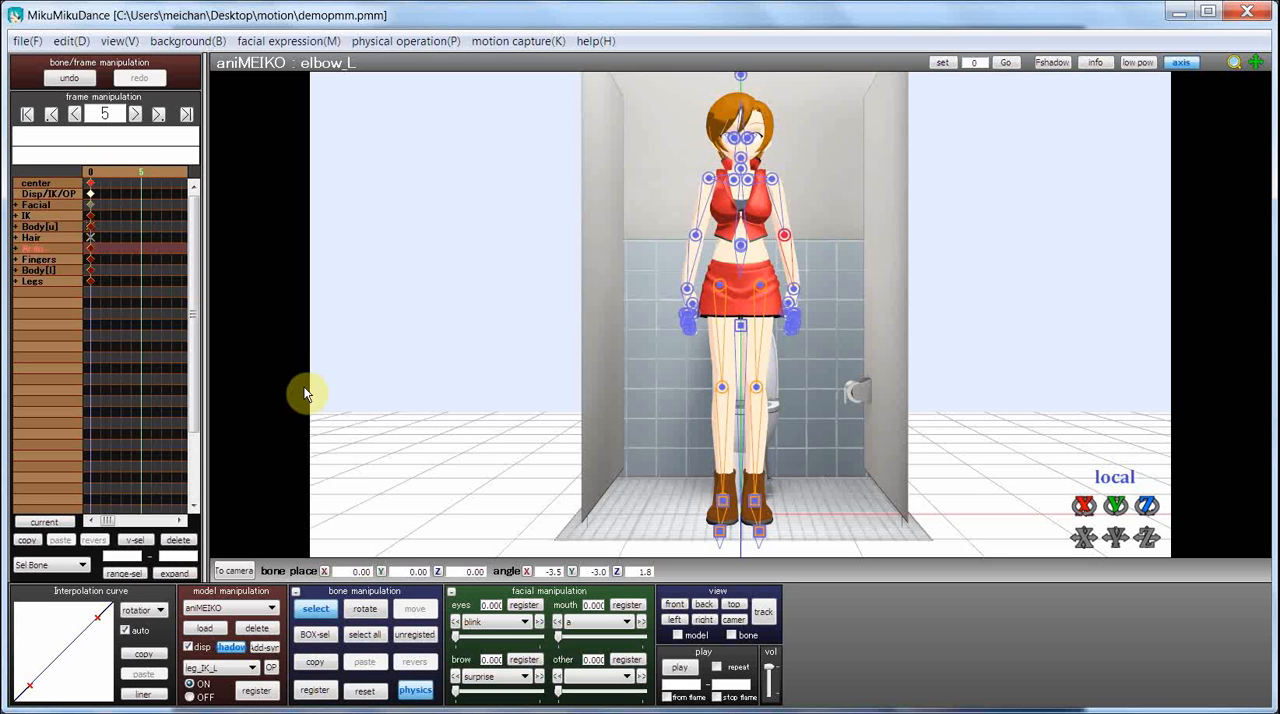
pyautogui.moveTo(315, 393)
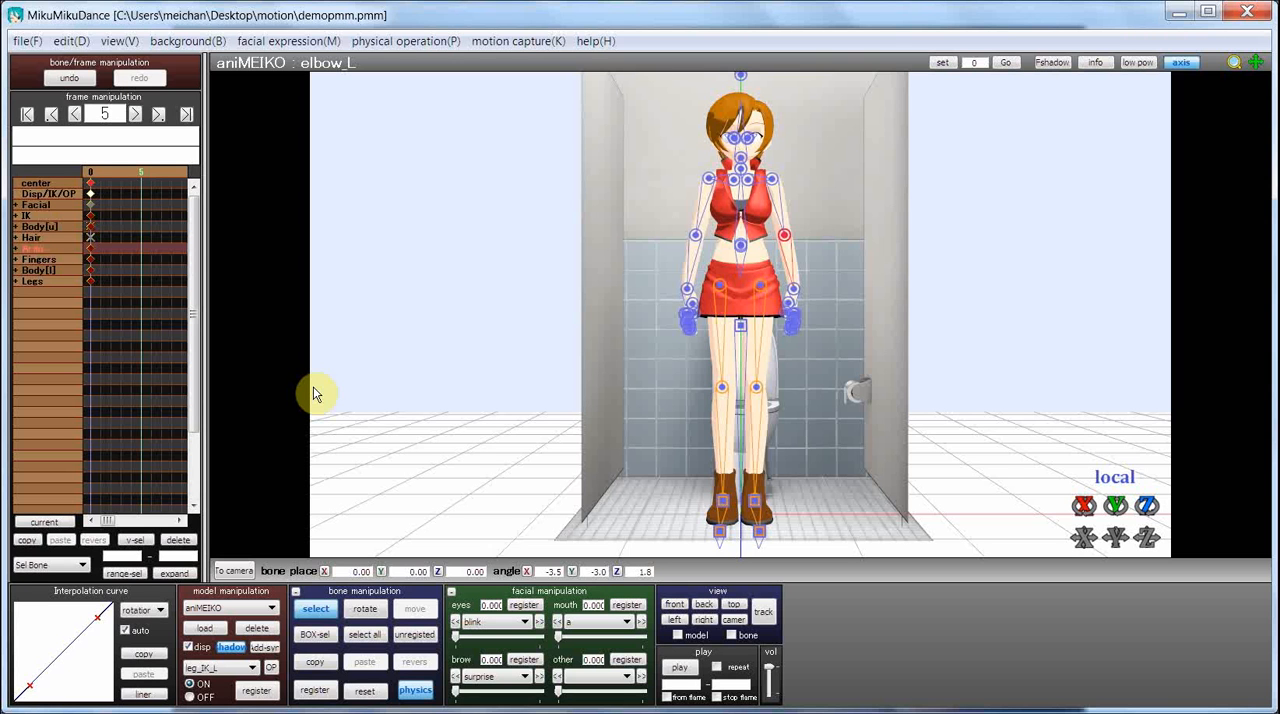
pyautogui.moveTo(1072, 658)
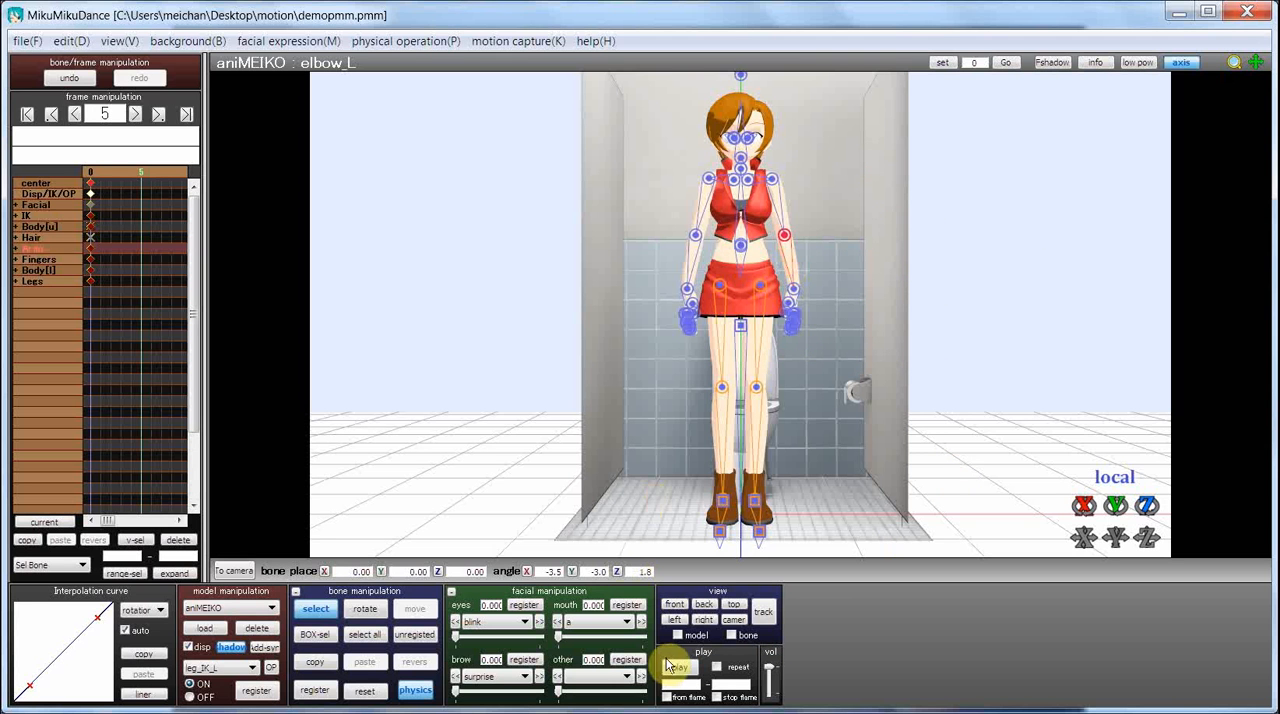
# Preview up to frame 5, then set MEIKO's eye blink slider to 0.500.
pyautogui.click(678, 667)
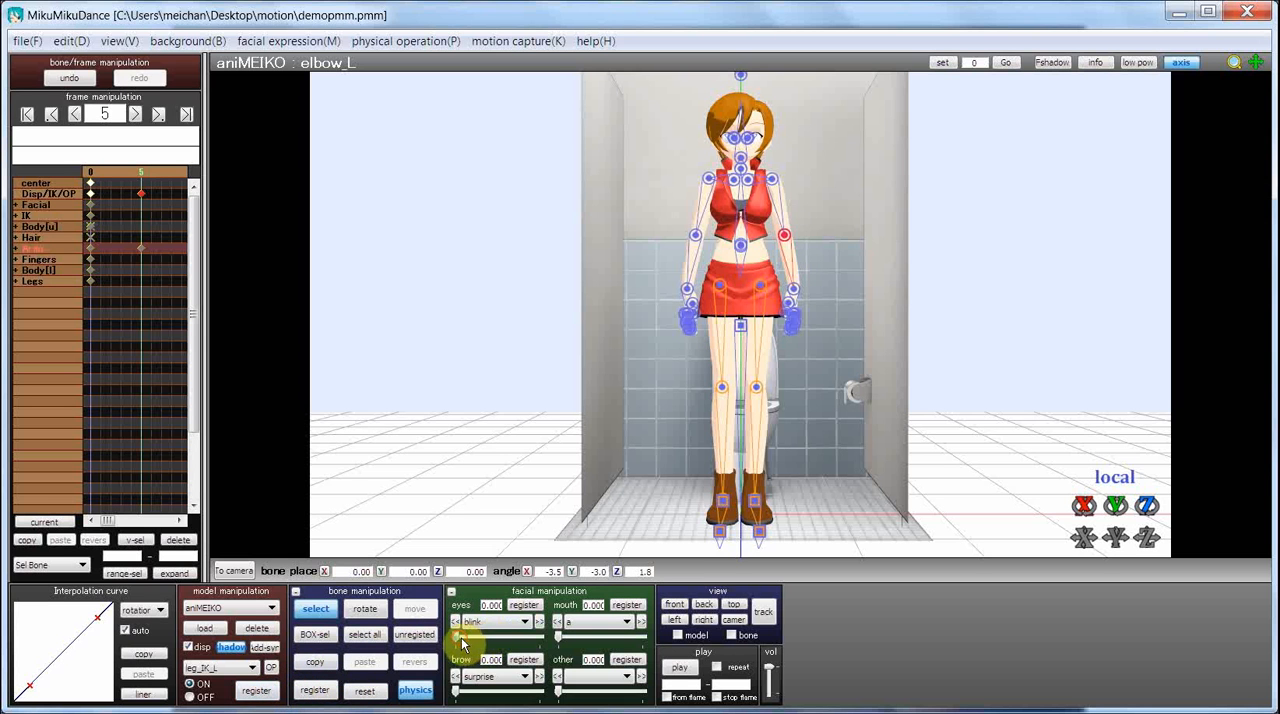
pyautogui.moveTo(460, 635); pyautogui.dragTo(510, 635)
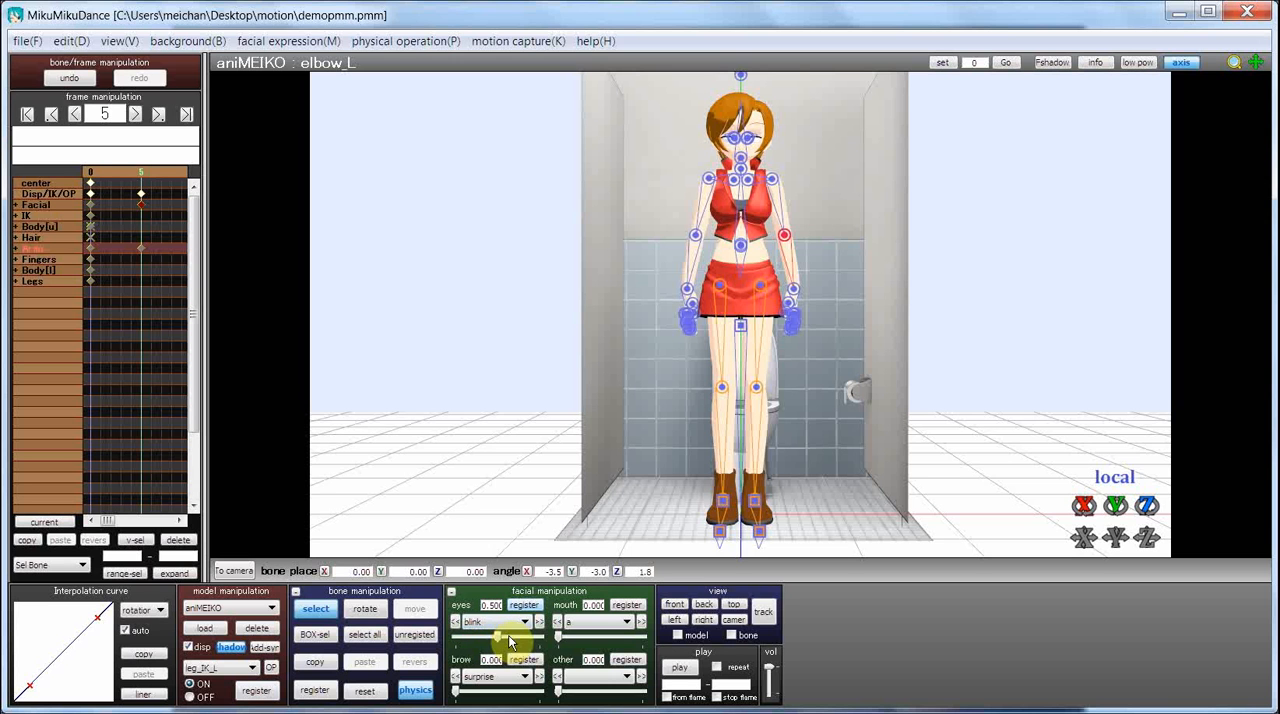